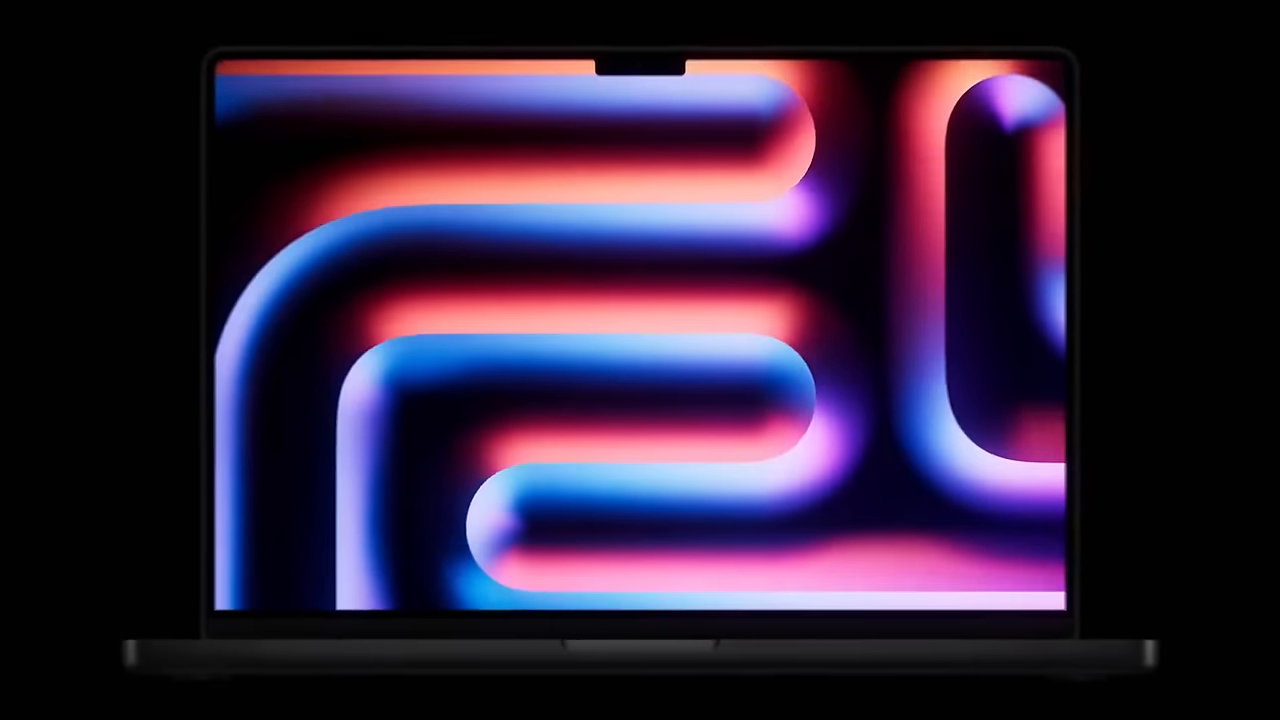
Scroll to the MacBook Pro 14″ and 16″ card with M4 chips and follow its Pre-order link.
{"action": "scroll", "scroll_direction": "down", "scroll_amount": 3}
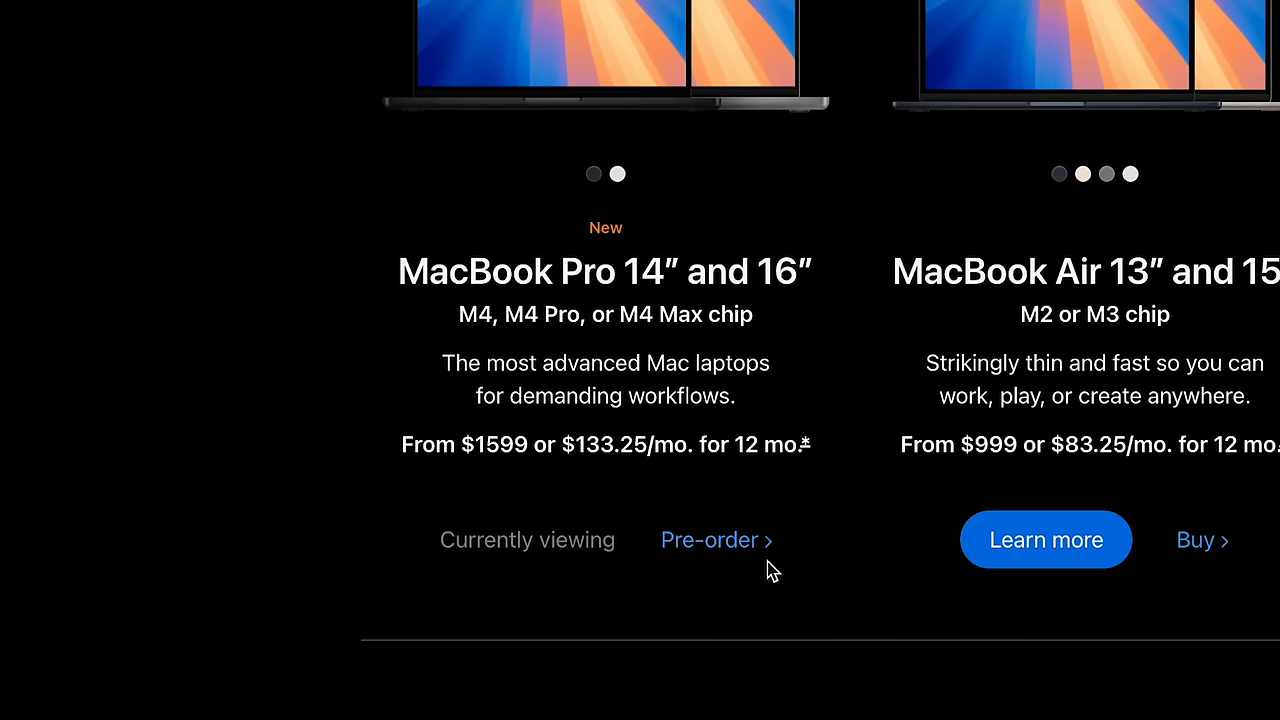
{"action": "left_click", "coordinate": [710, 540]}
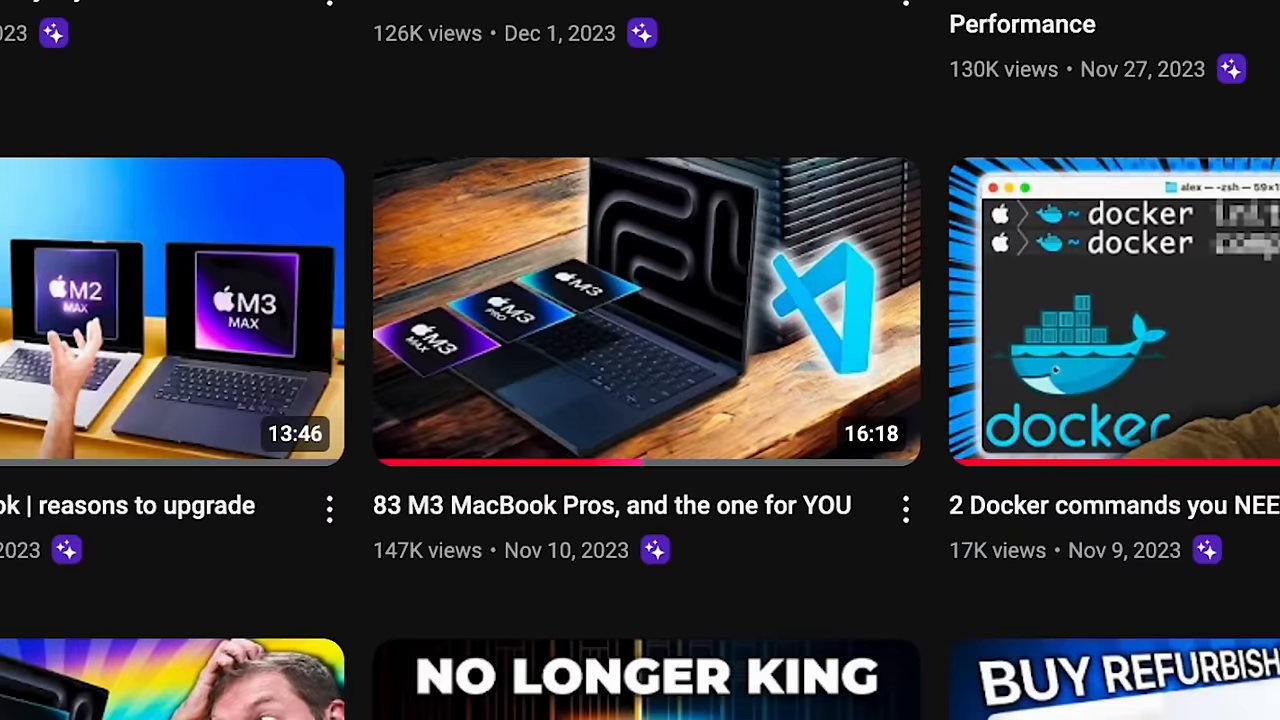
Open the '83 M3 MacBook Pros' video from the channel's video grid.
{"action": "left_click", "coordinate": [644, 310]}
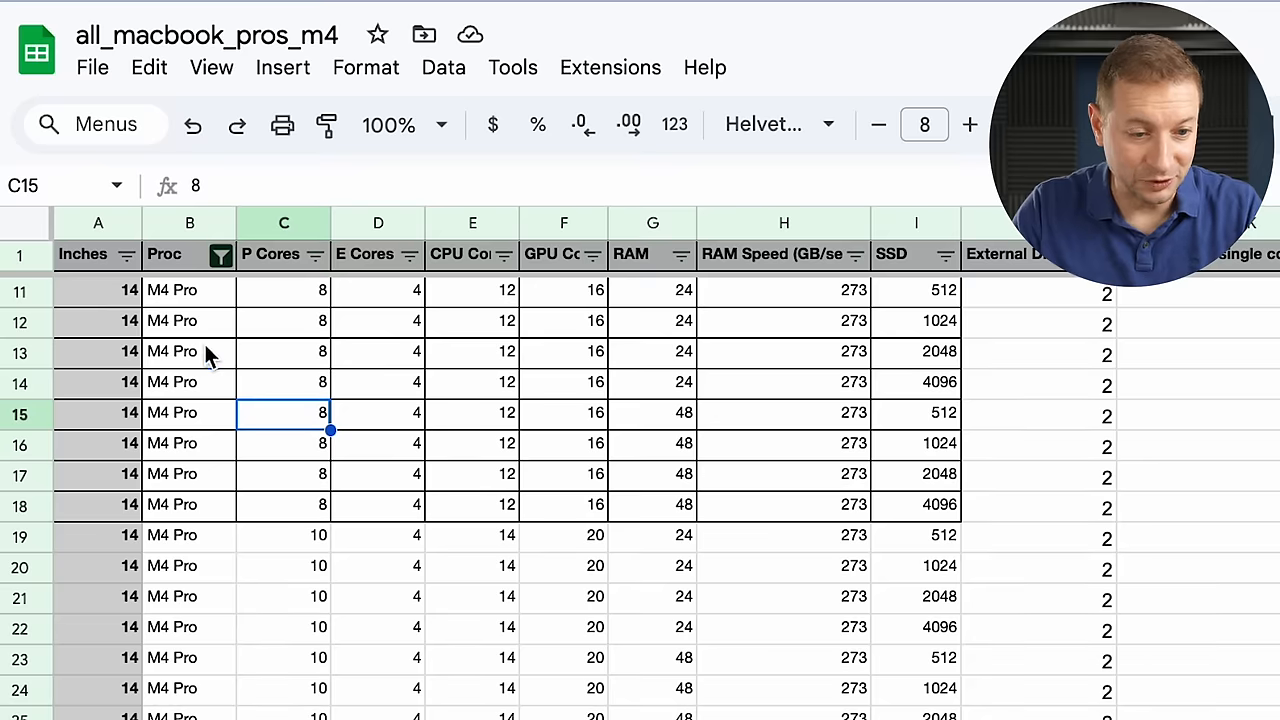
Filter the RAM column to exclude 32 GB, leaving the 48 GB M4 Pro configurations.
{"action": "left_click", "coordinate": [220, 255]}
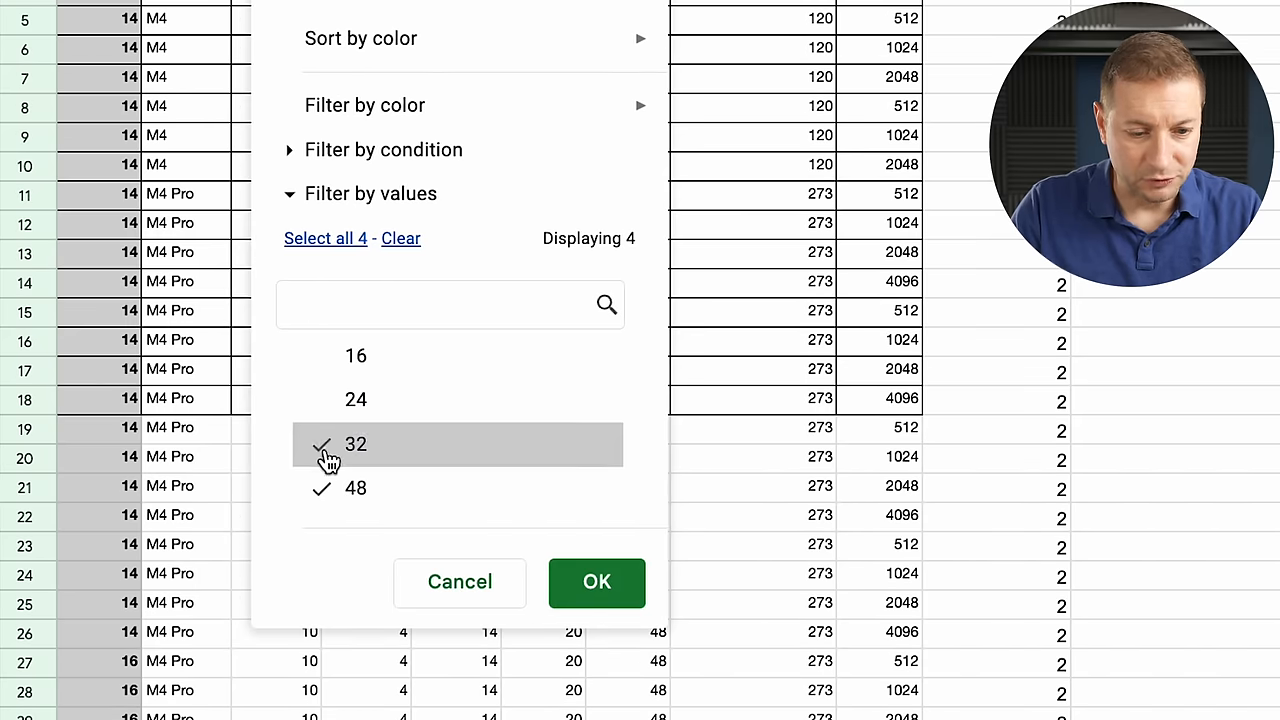
{"action": "left_click", "coordinate": [596, 583]}
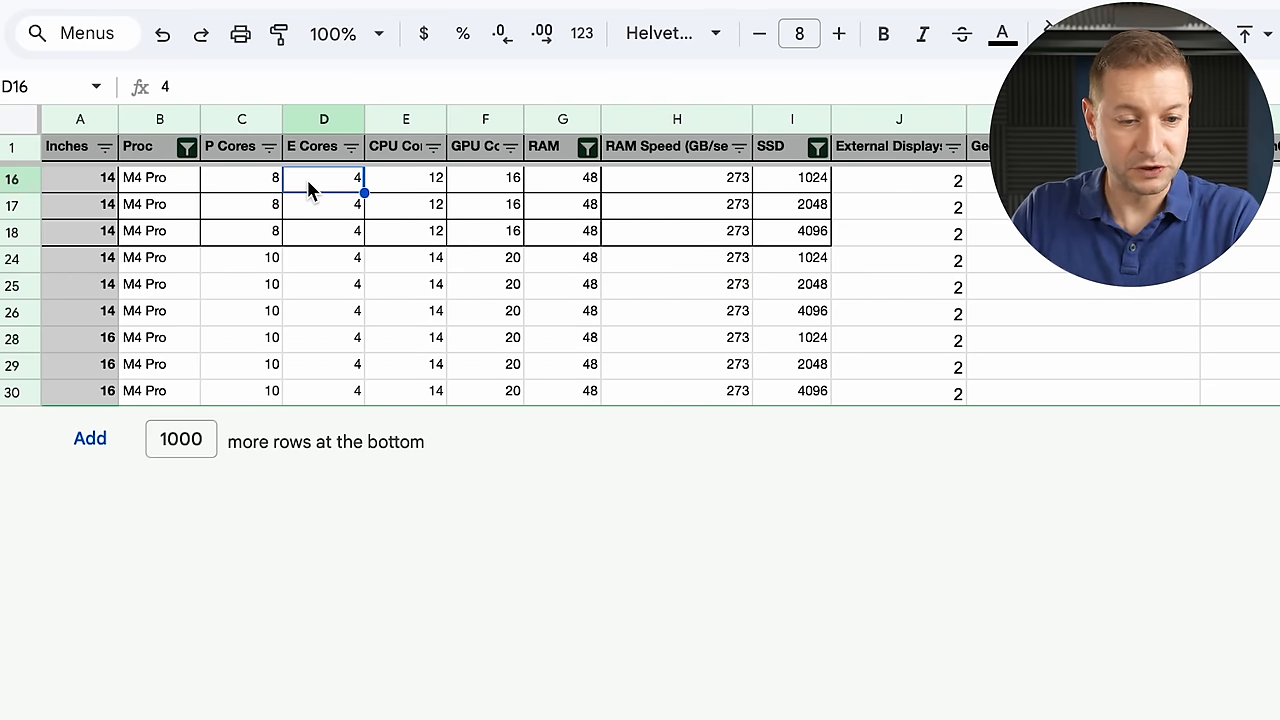
{"action": "left_click", "coordinate": [485, 177]}
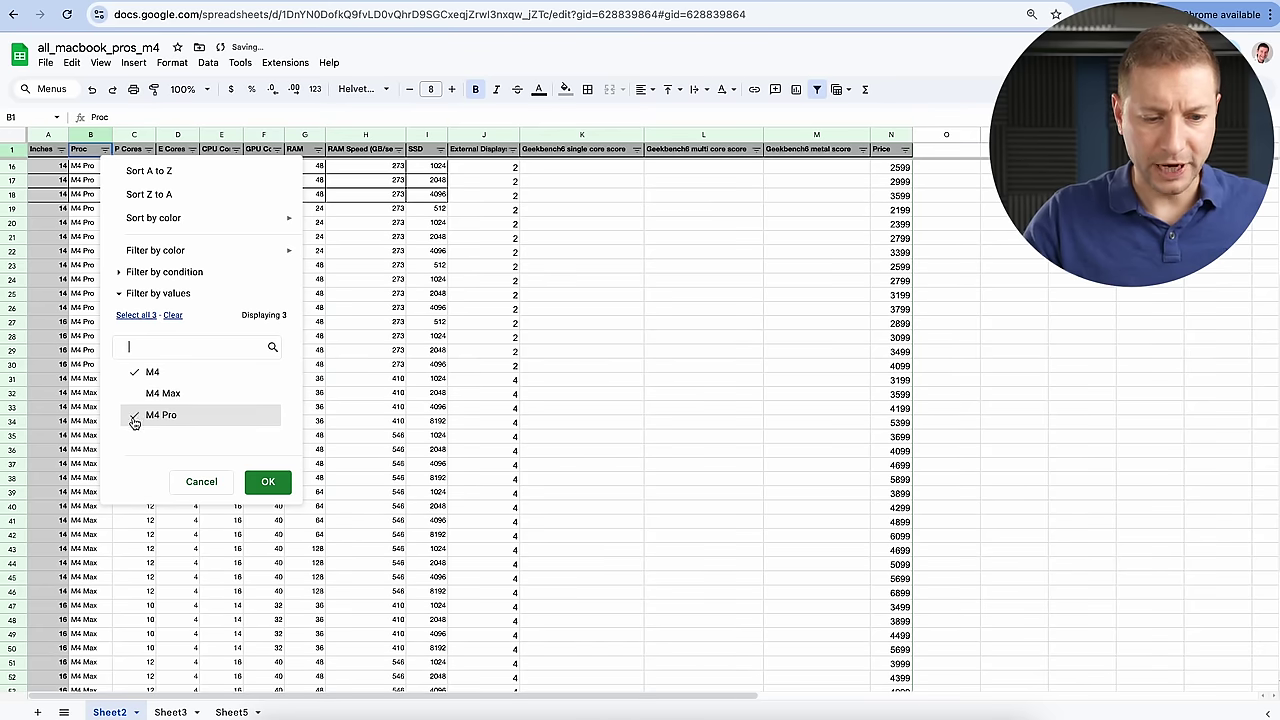
Change the Proc column filter so only M4 Pro configurations are shown.
{"action": "left_click", "coordinate": [267, 482]}
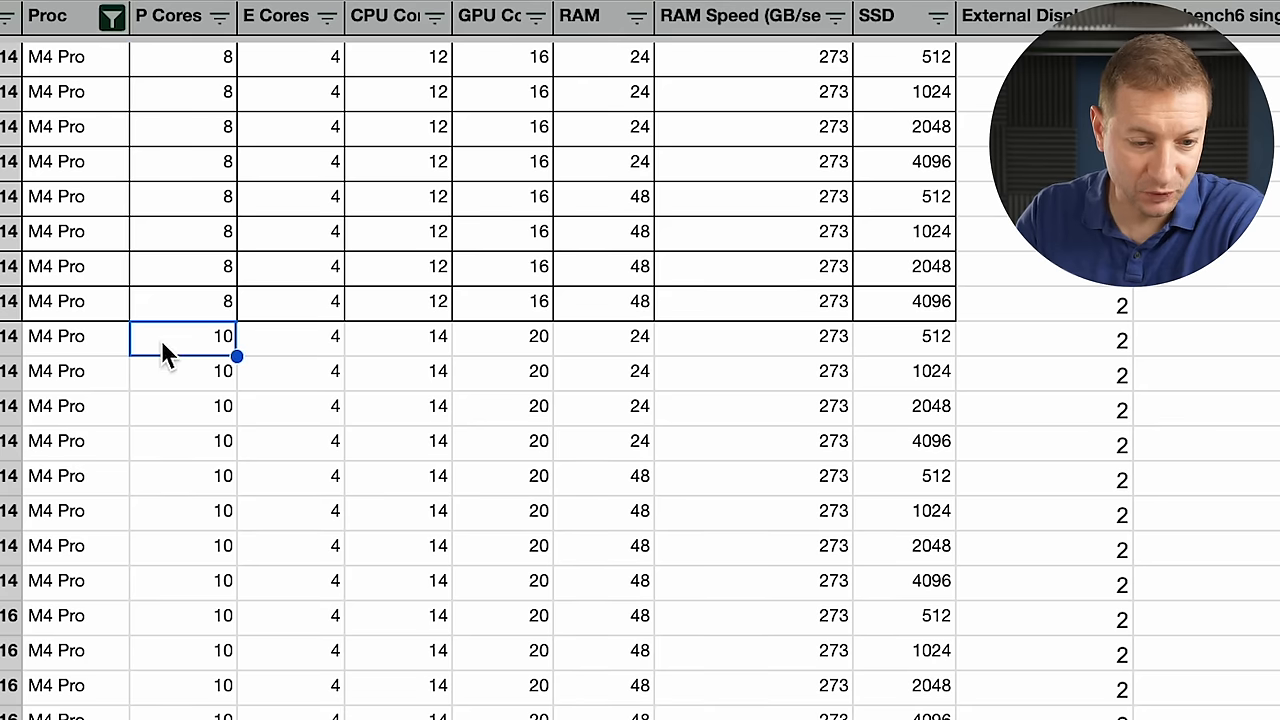
Keep only 48 checked in the RAM column's value filter.
{"action": "left_click", "coordinate": [183, 476]}
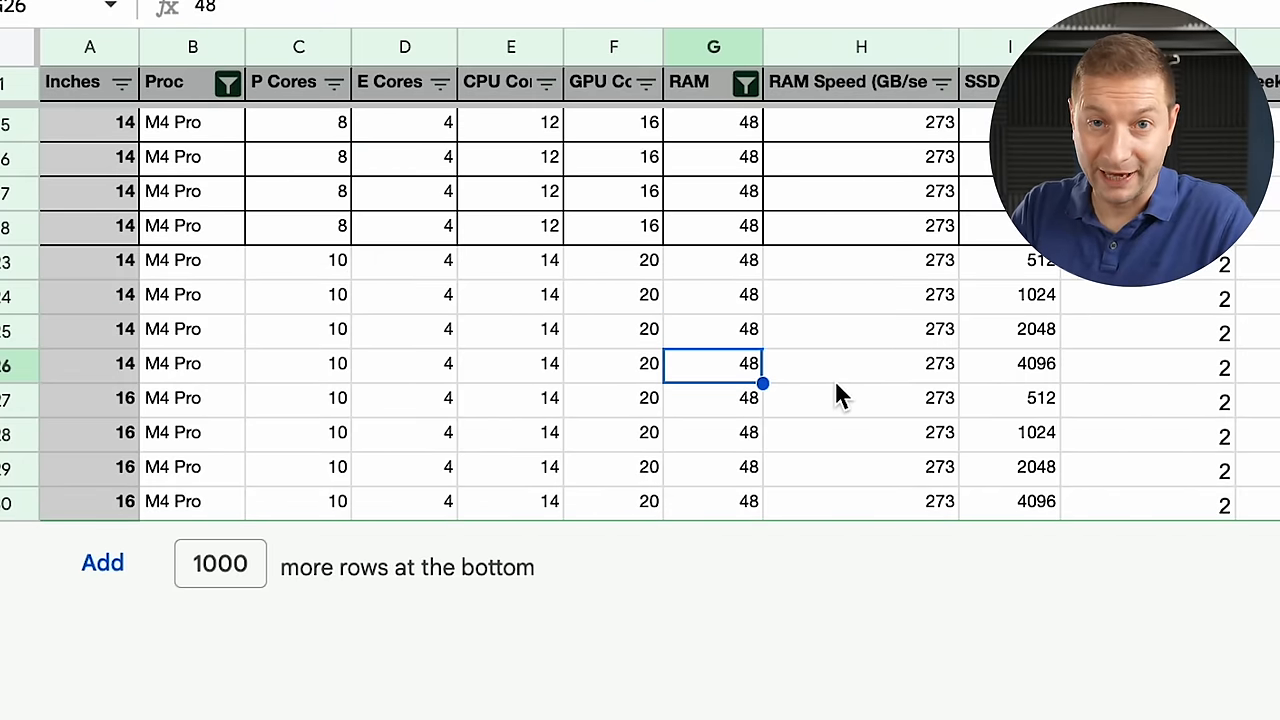
{"action": "mouse_move", "coordinate": [830, 391]}
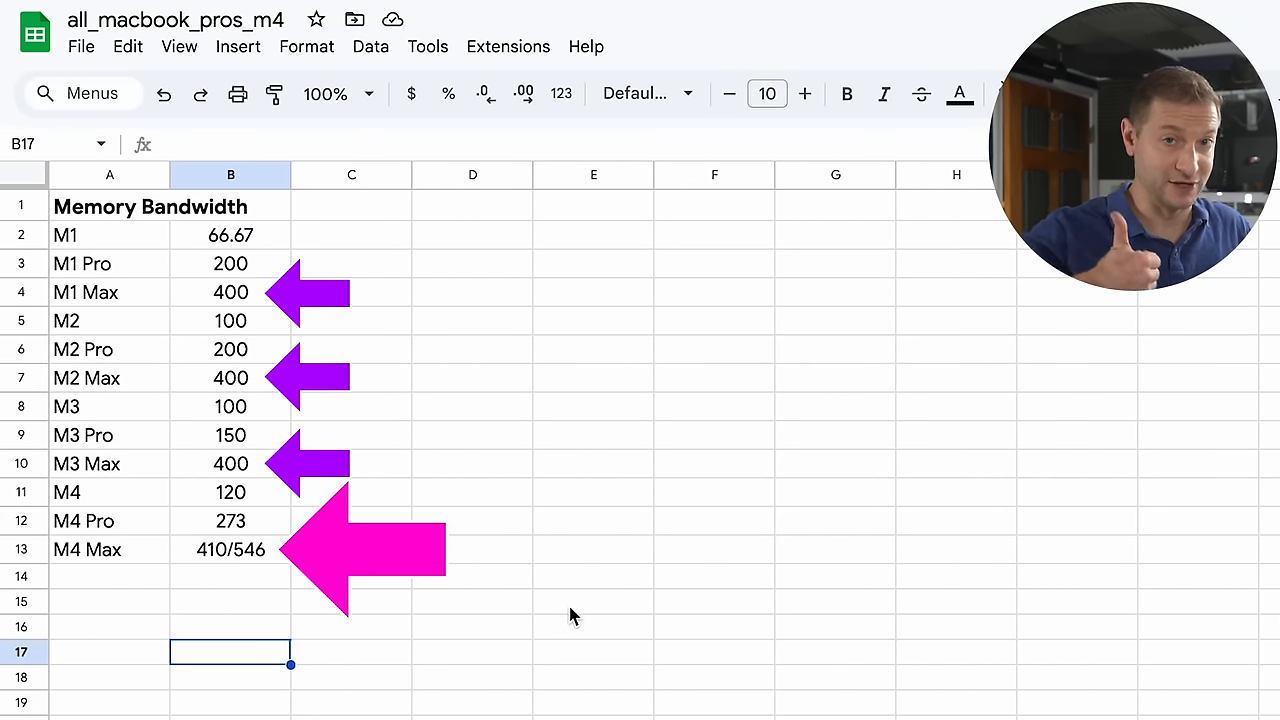
Select the M4 Max memory bandwidth cell showing 410/546.
{"action": "left_click", "coordinate": [210, 550]}
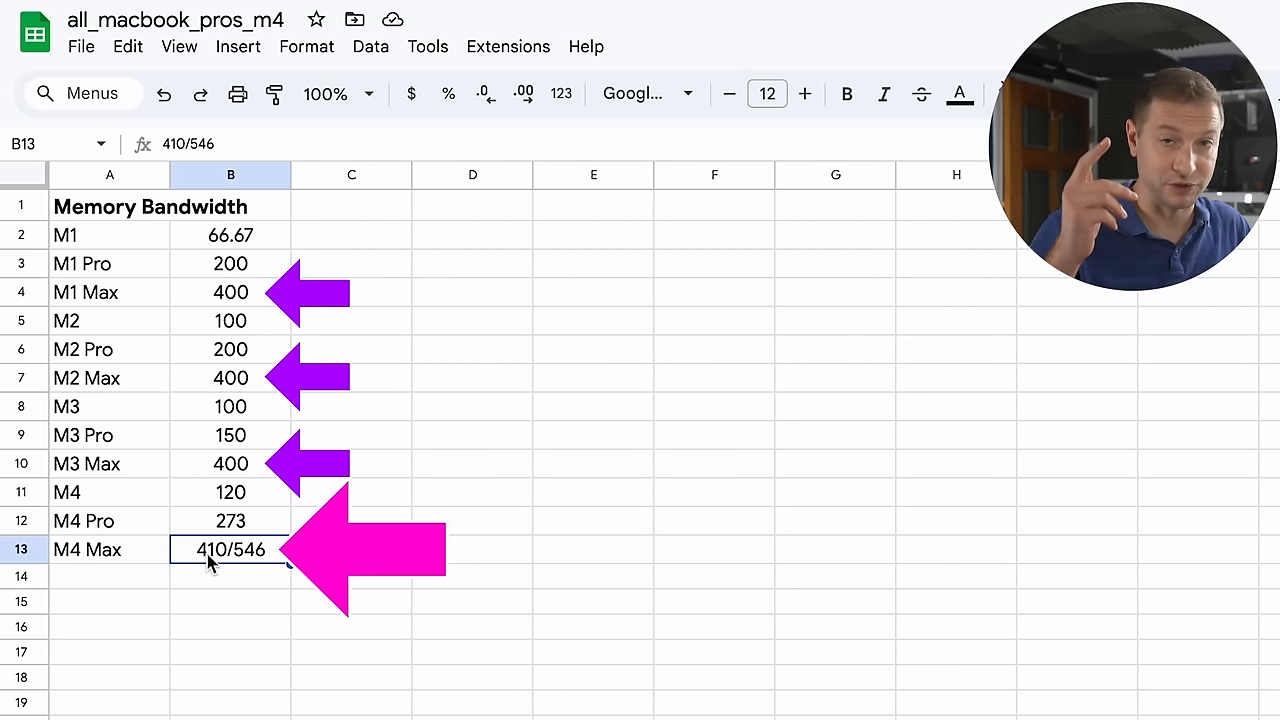
{"action": "mouse_move", "coordinate": [214, 615]}
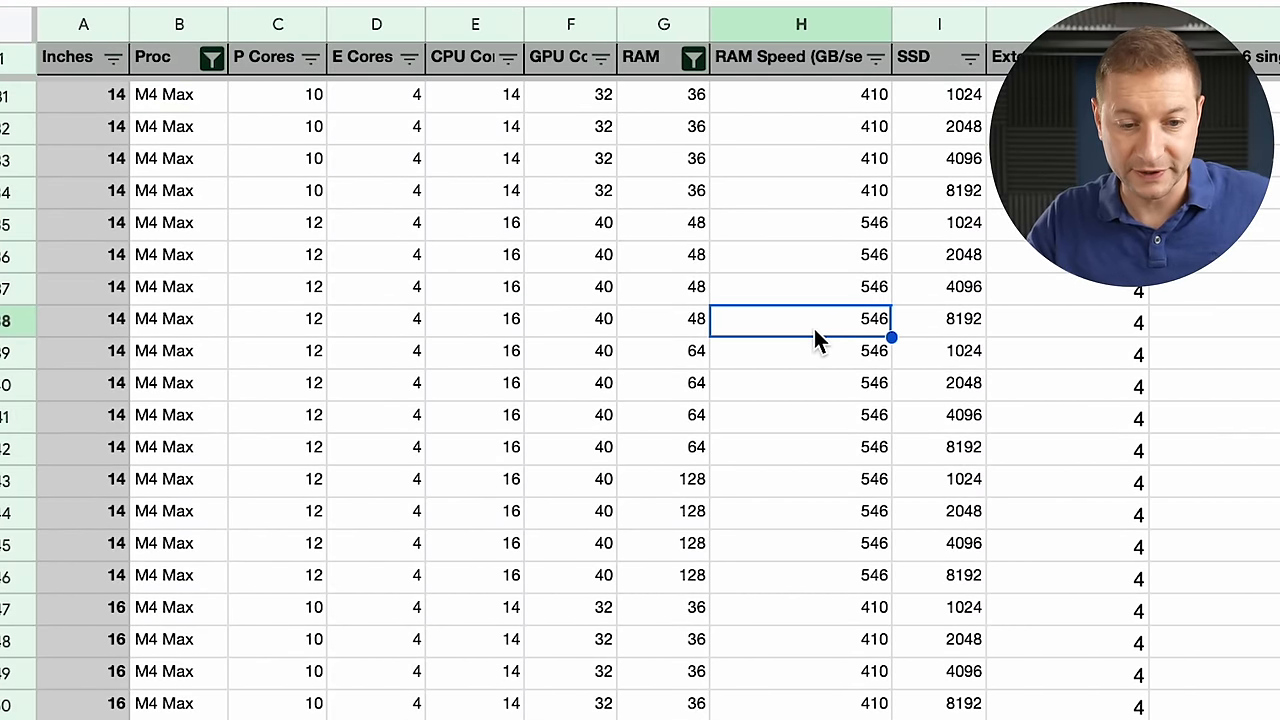
Inspect the M4 Max rows' cores, 410 RAM speed and 4499 price, then open Wikipedia's Product binning article.
{"action": "left_click", "coordinate": [571, 318]}
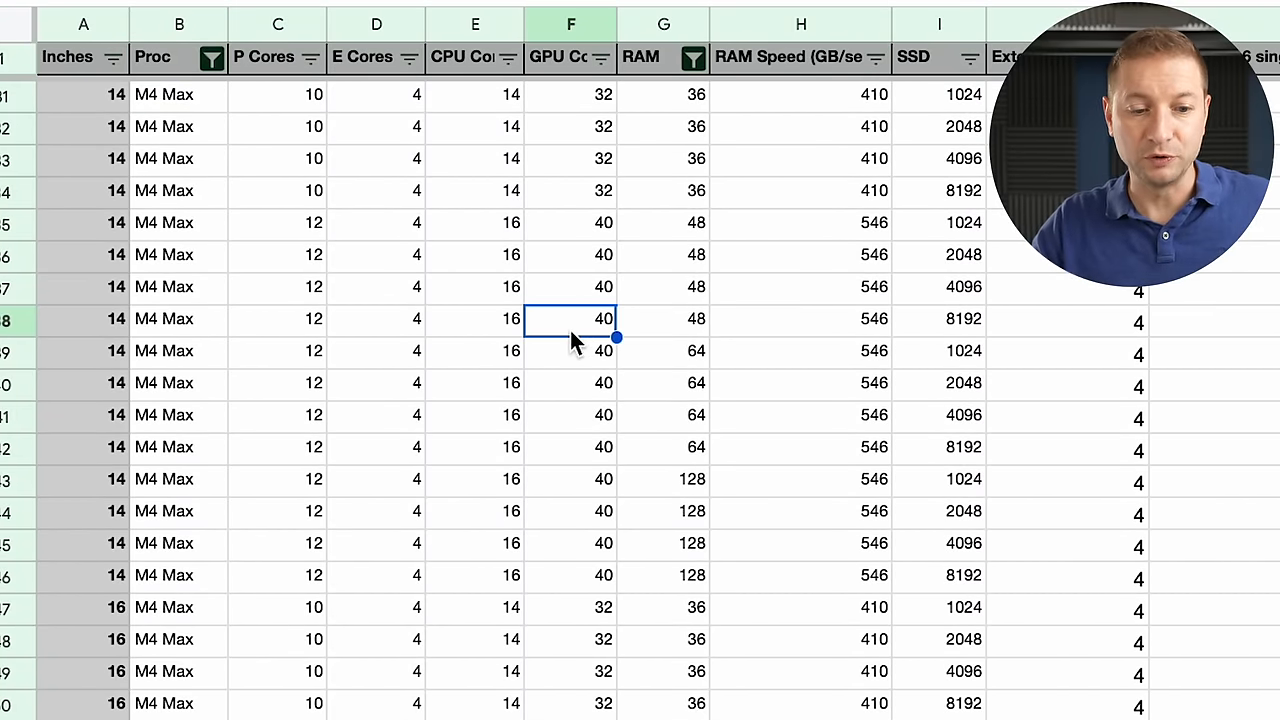
{"action": "left_click", "coordinate": [474, 319]}
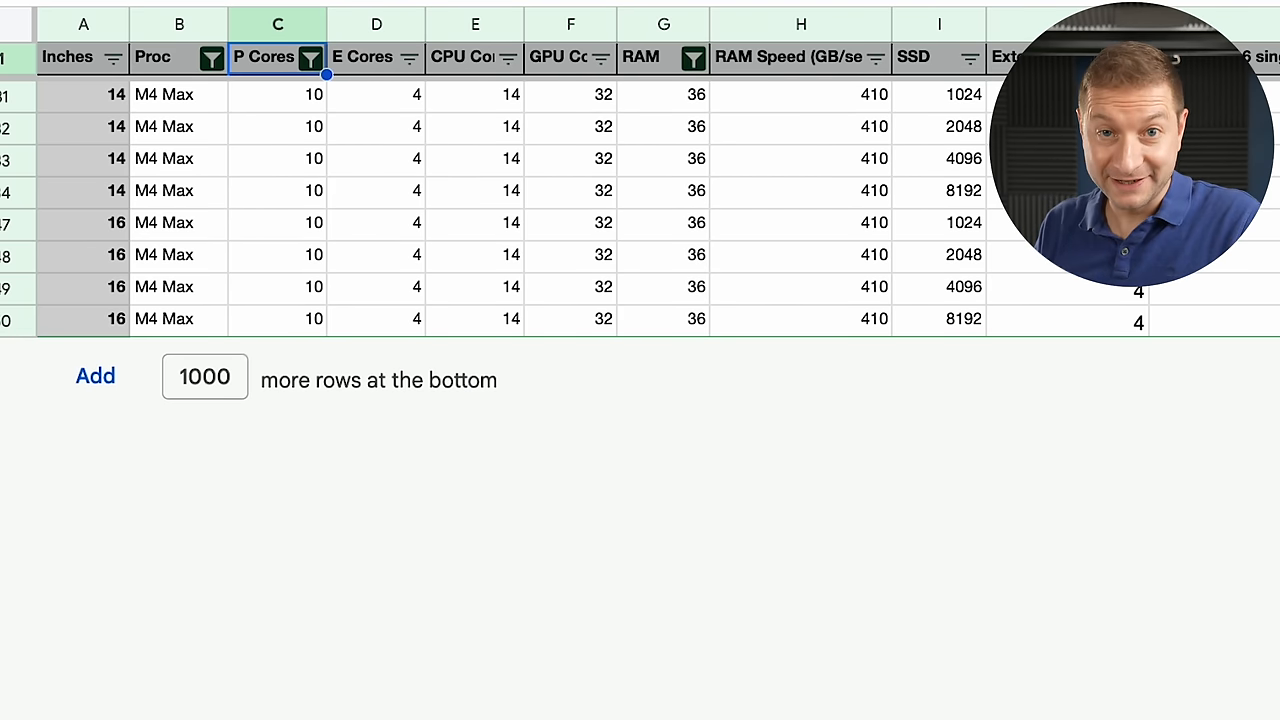
{"action": "left_click", "coordinate": [475, 158]}
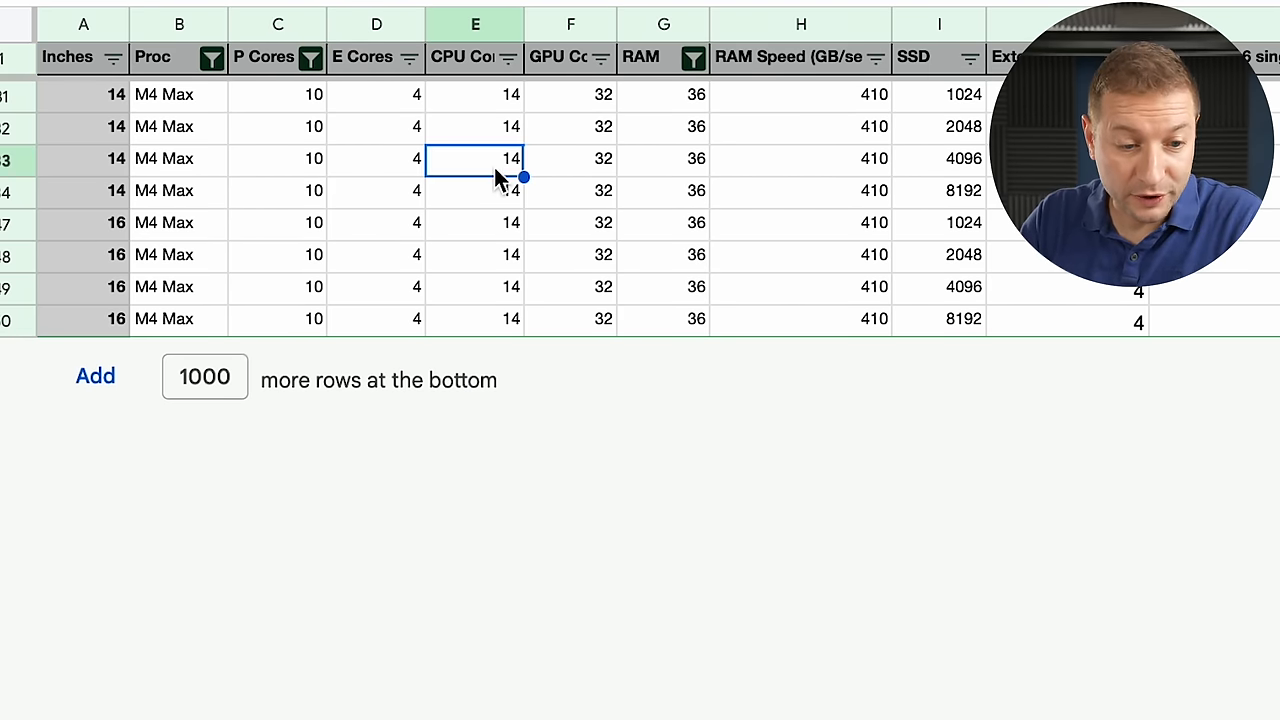
{"action": "left_click", "coordinate": [800, 222]}
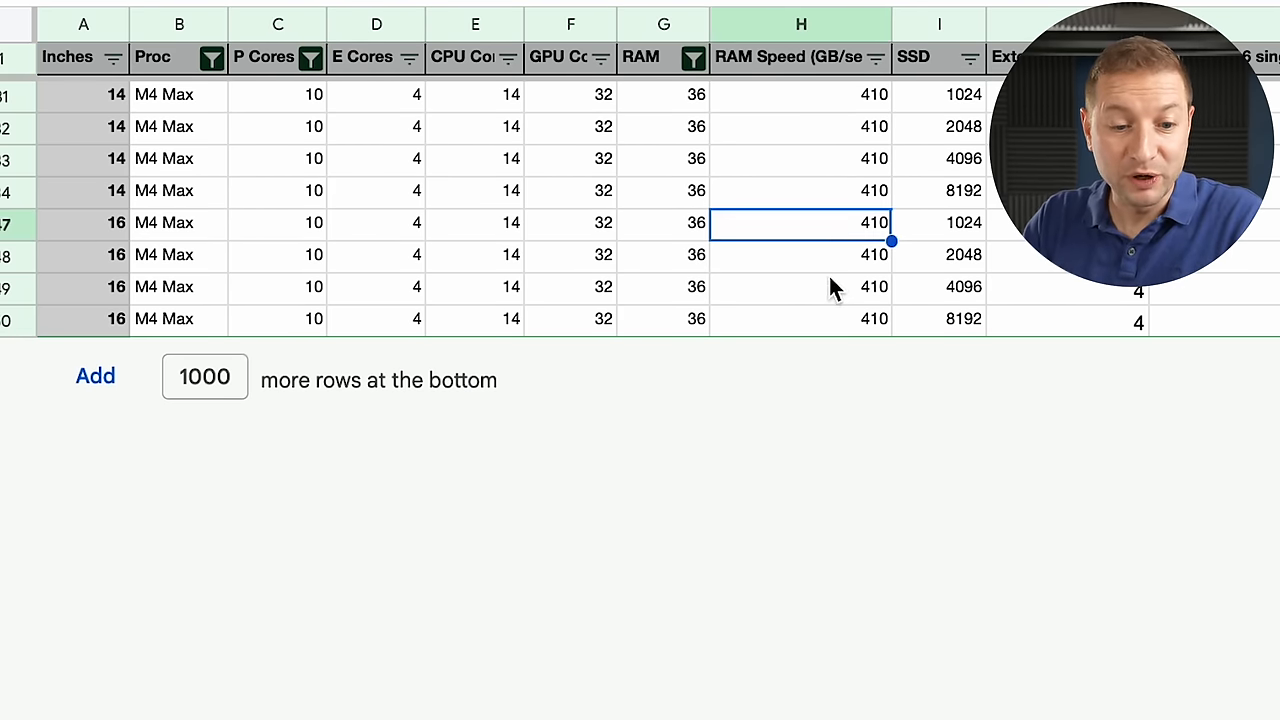
{"action": "left_click", "coordinate": [800, 287]}
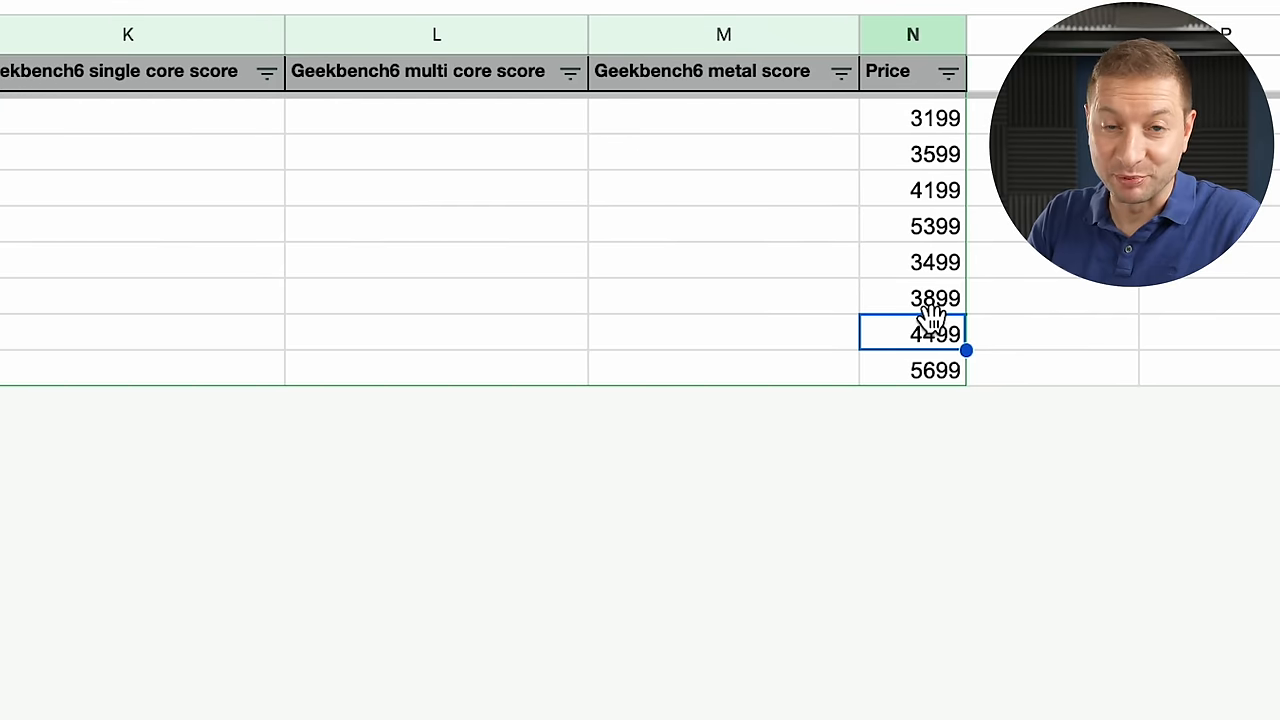
{"action": "left_click", "coordinate": [912, 262]}
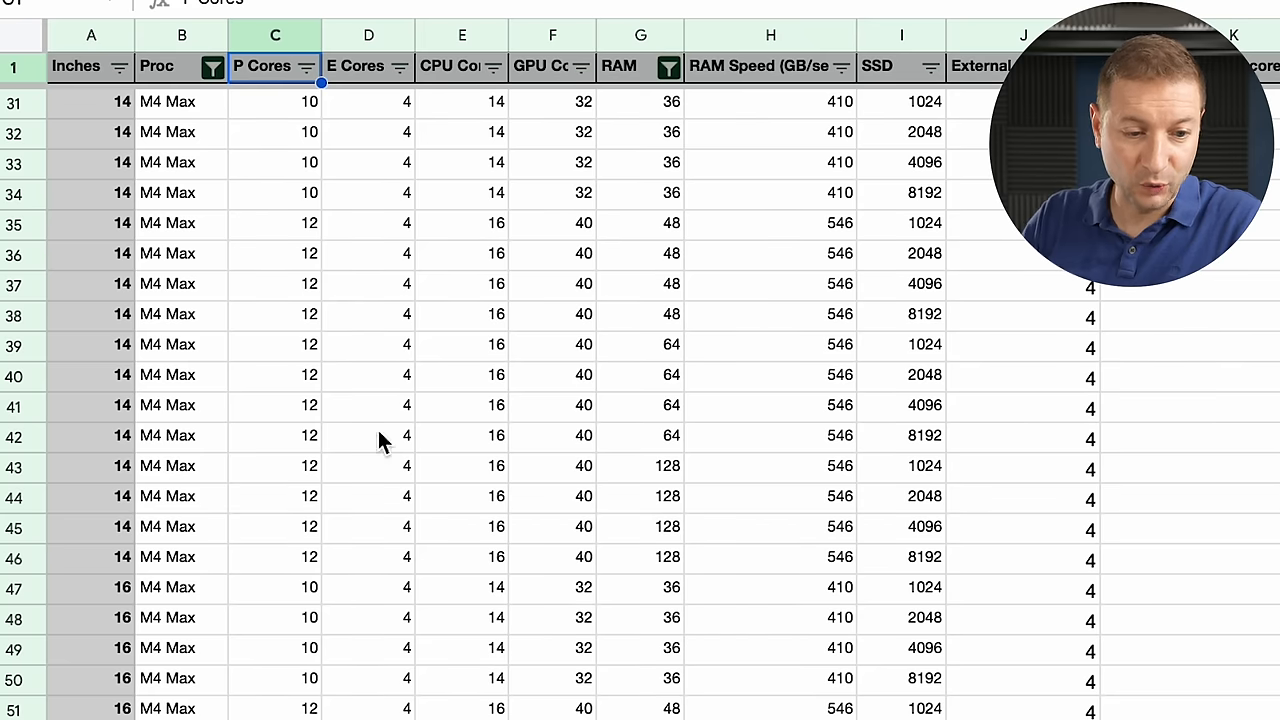
{"action": "left_click", "coordinate": [461, 496]}
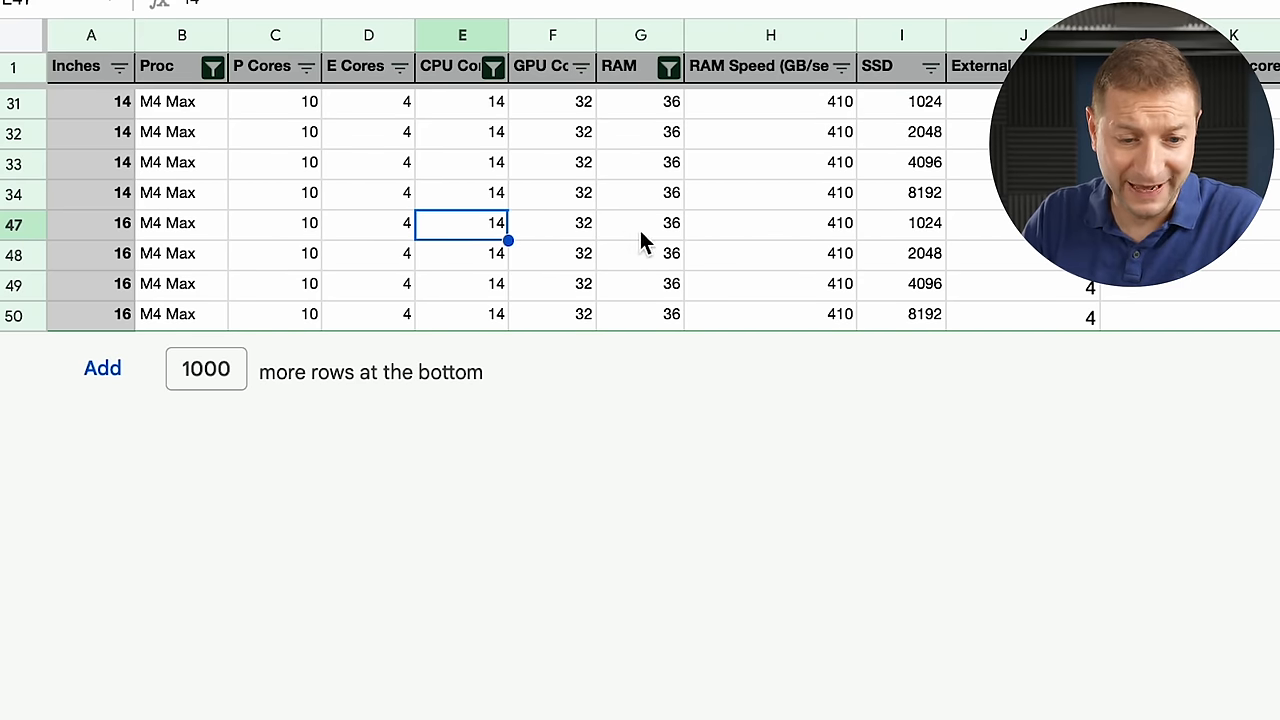
{"action": "left_click", "coordinate": [640, 223]}
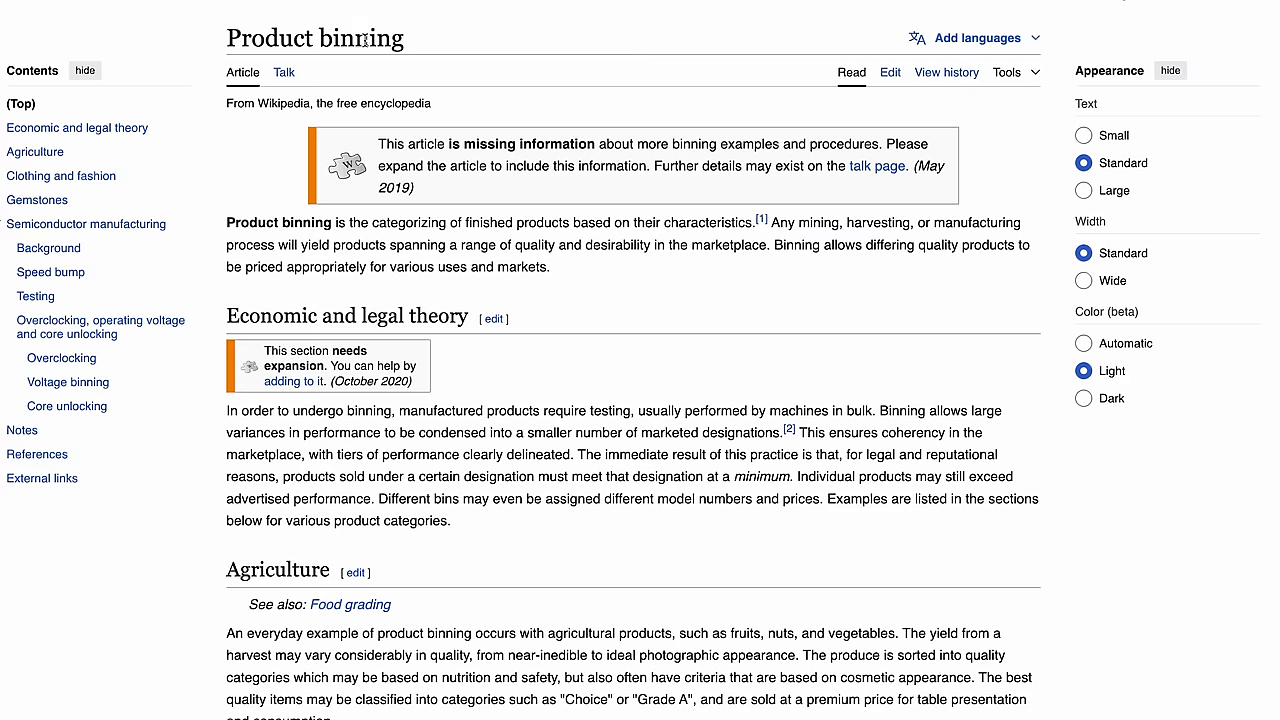
Read about Apple's binned 7-GPU-core M1, then return to the spreadsheet tab.
{"action": "scroll", "scroll_direction": "down", "scroll_amount": 3}
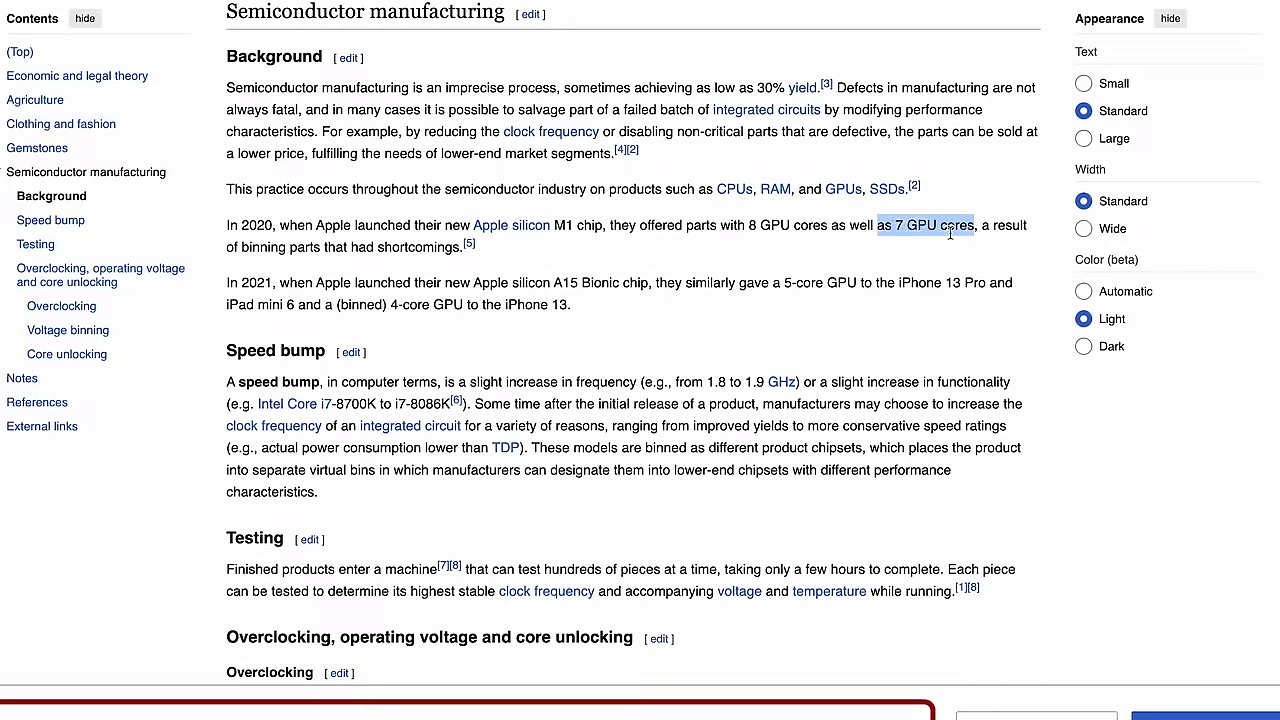
{"action": "left_click", "coordinate": [987, 230]}
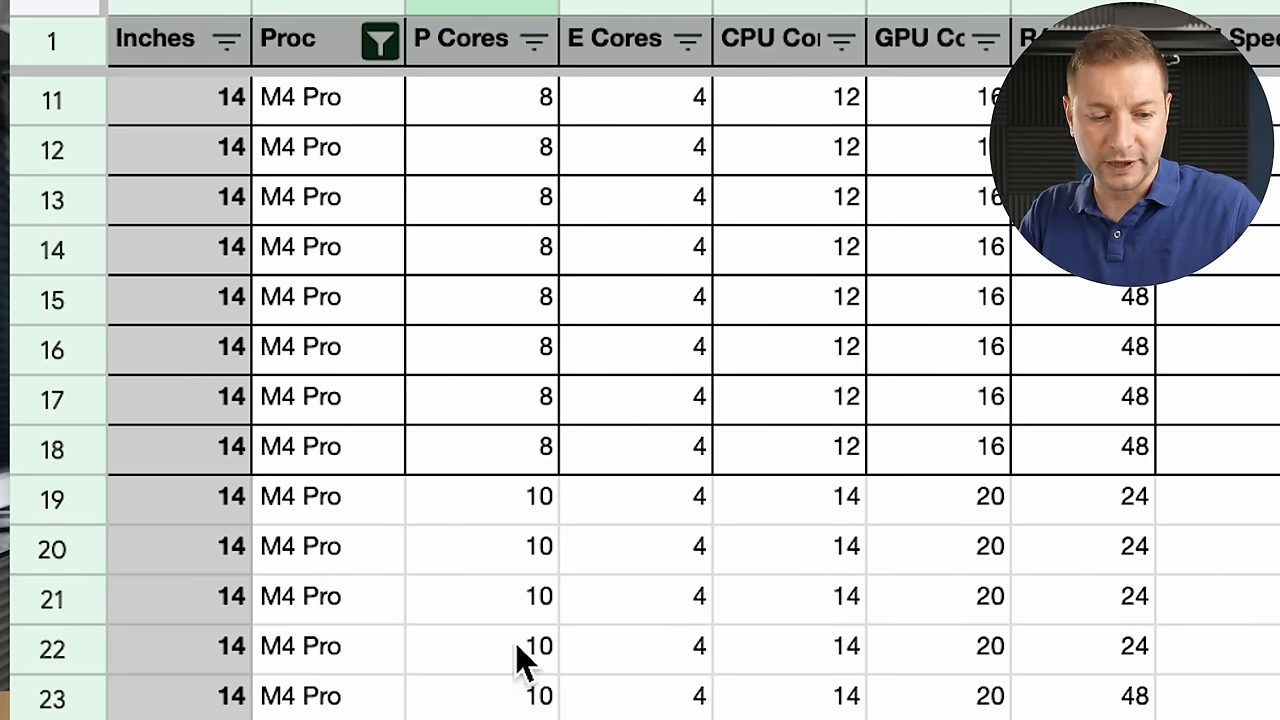
Filter P Cores to the 12-core M4 Max rows, then open the SSD column's value filter.
{"action": "left_click", "coordinate": [510, 446]}
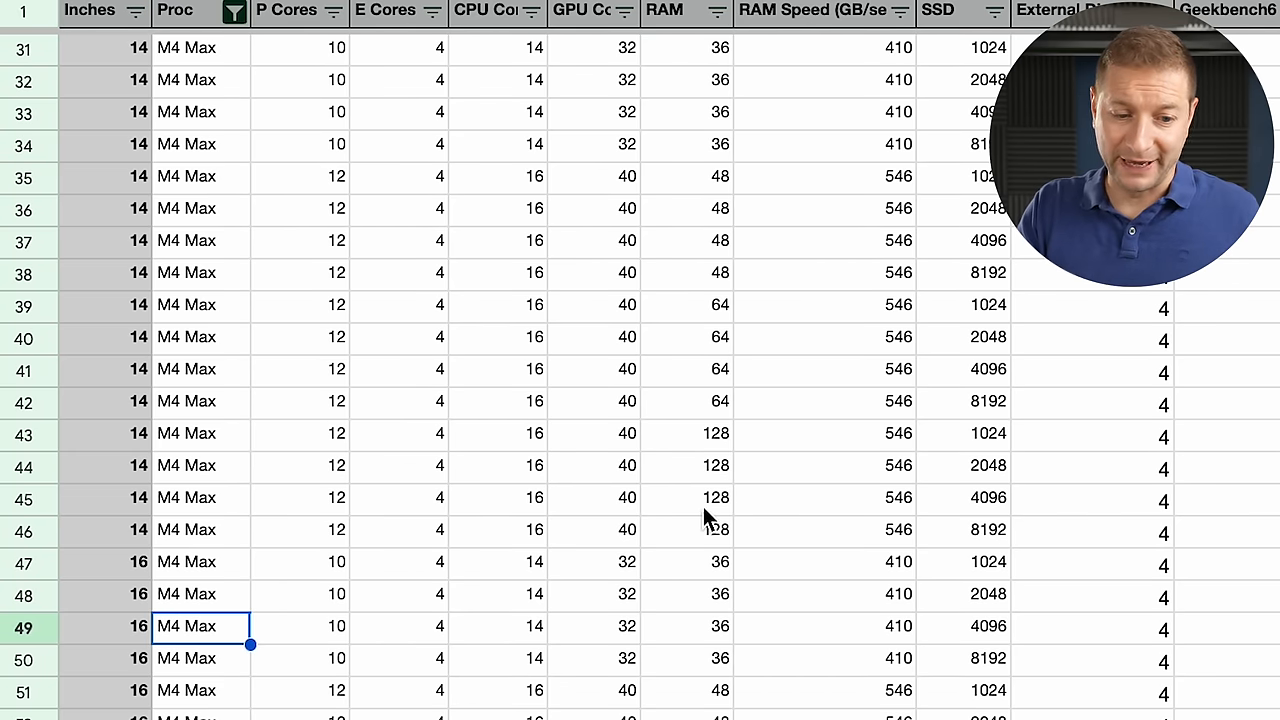
{"action": "left_click", "coordinate": [327, 11]}
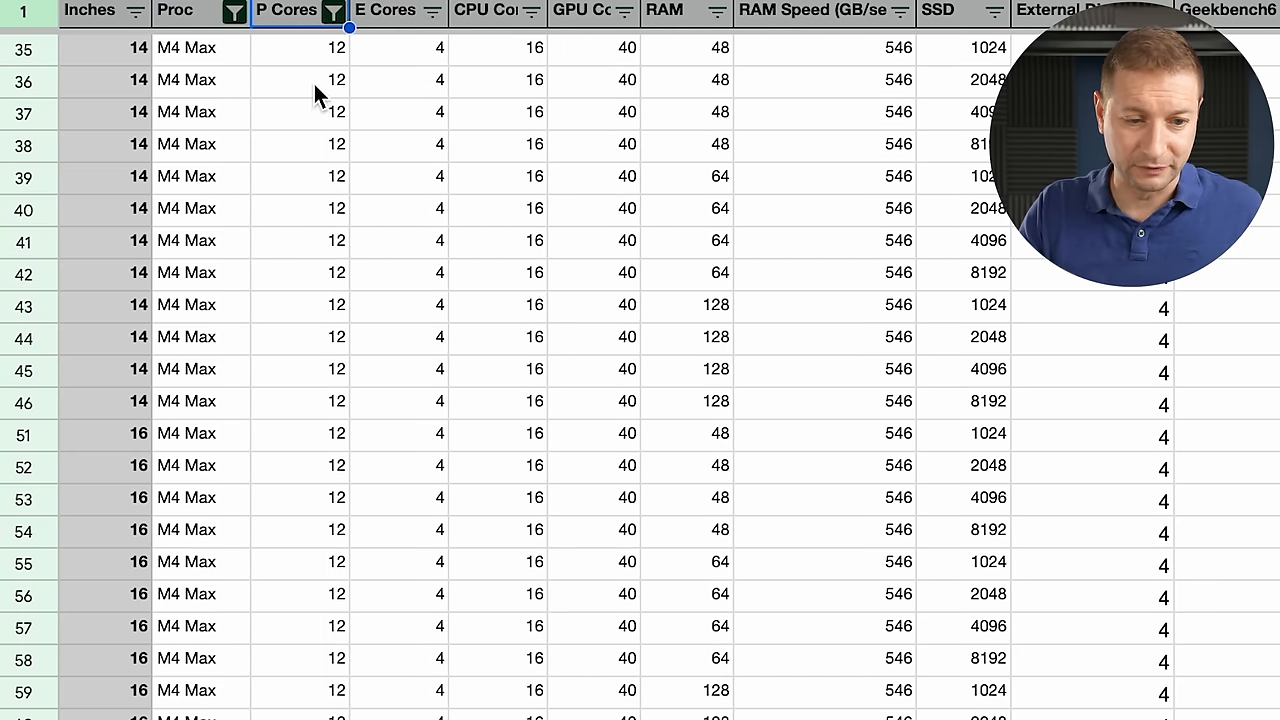
{"action": "left_click", "coordinate": [497, 240]}
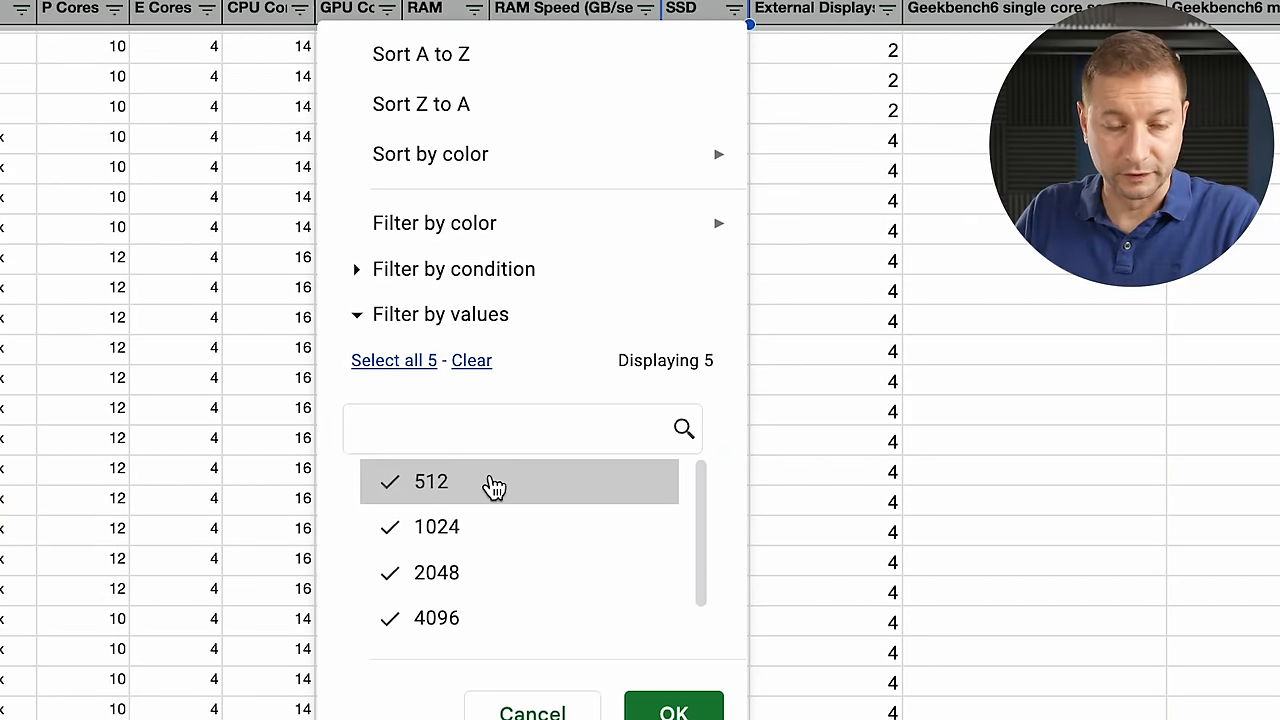
Scroll the SSD value checklist down to the 8192 storage size.
{"action": "scroll", "scroll_direction": "down", "scroll_amount": 3}
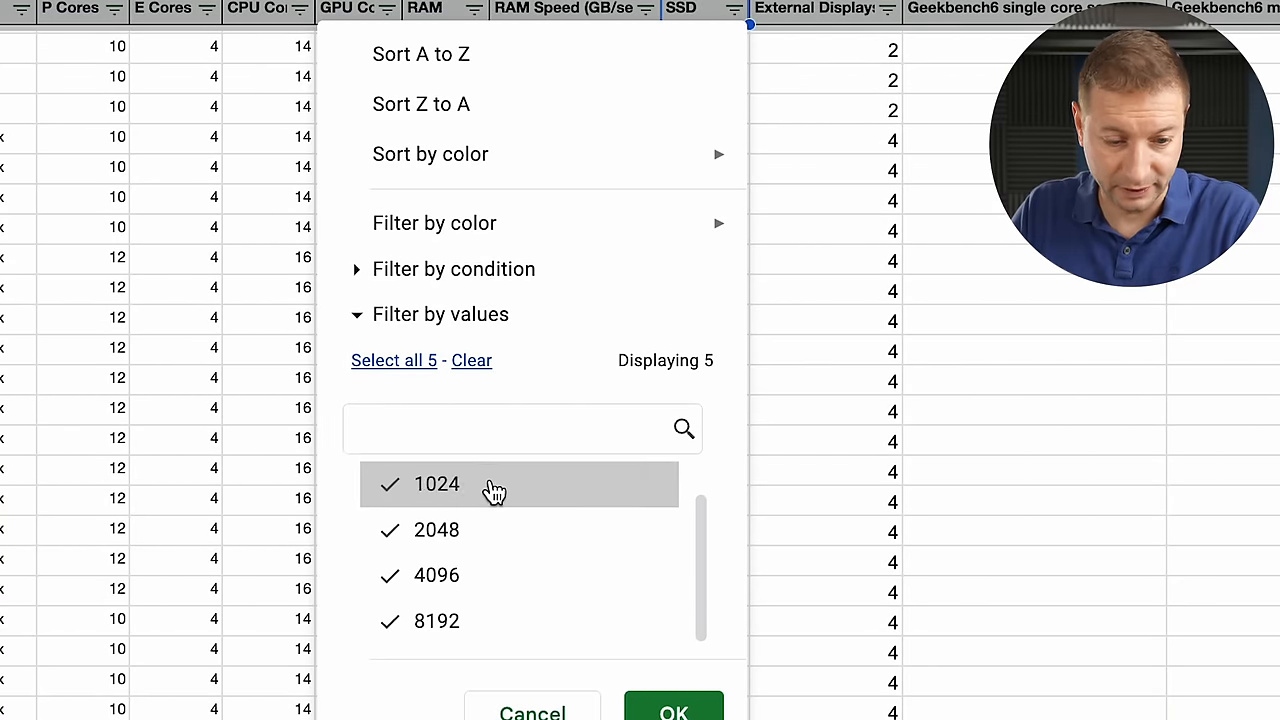
{"action": "mouse_move", "coordinate": [490, 640]}
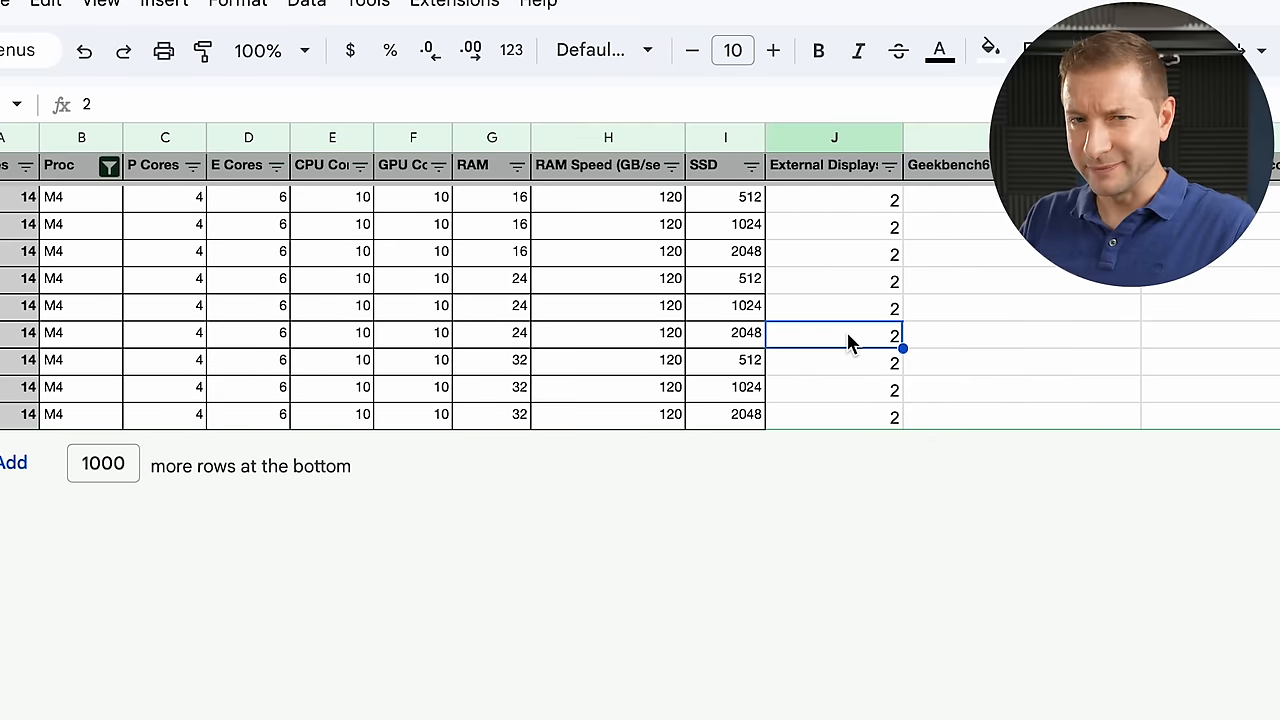
Check the base M4 rows, each showing support for two external displays.
{"action": "left_click", "coordinate": [834, 305]}
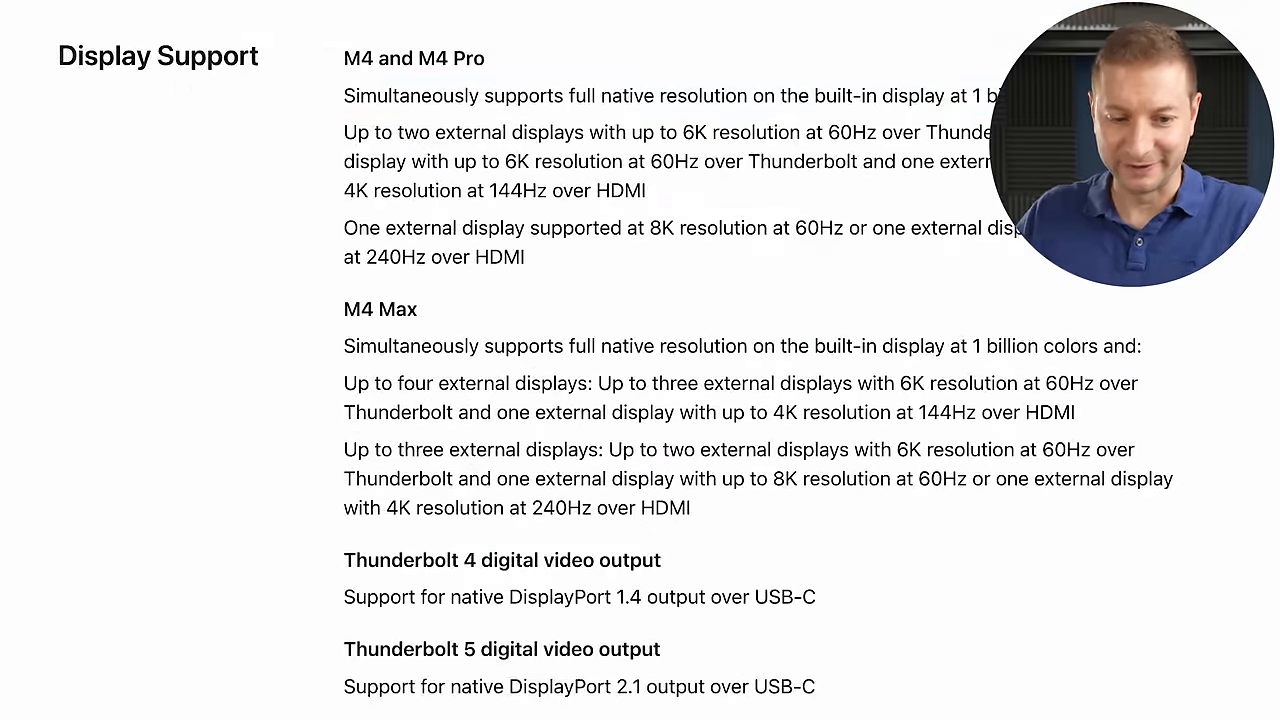
Highlight the M4 Max extra HDMI display note, then go to the display scenarios sheet.
{"action": "scroll", "scroll_direction": "down", "scroll_amount": 3}
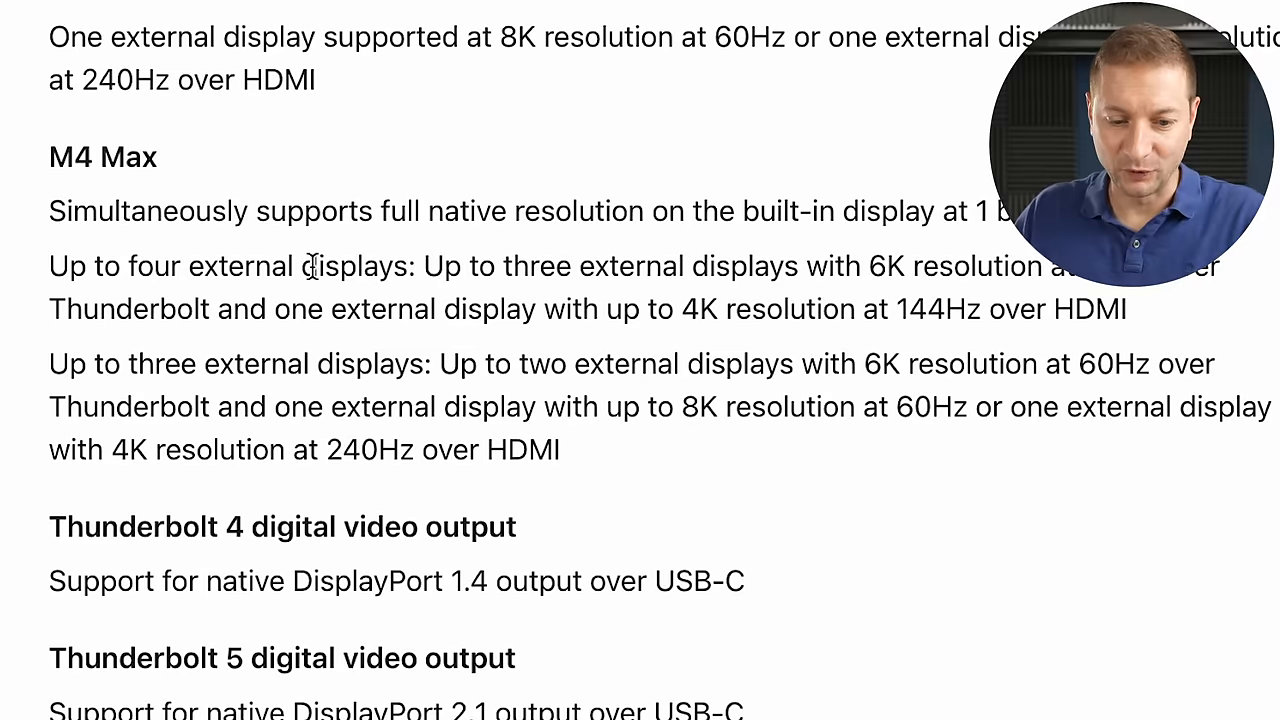
{"action": "left_click_drag", "start_coordinate": [424, 266], "coordinate": [785, 266]}
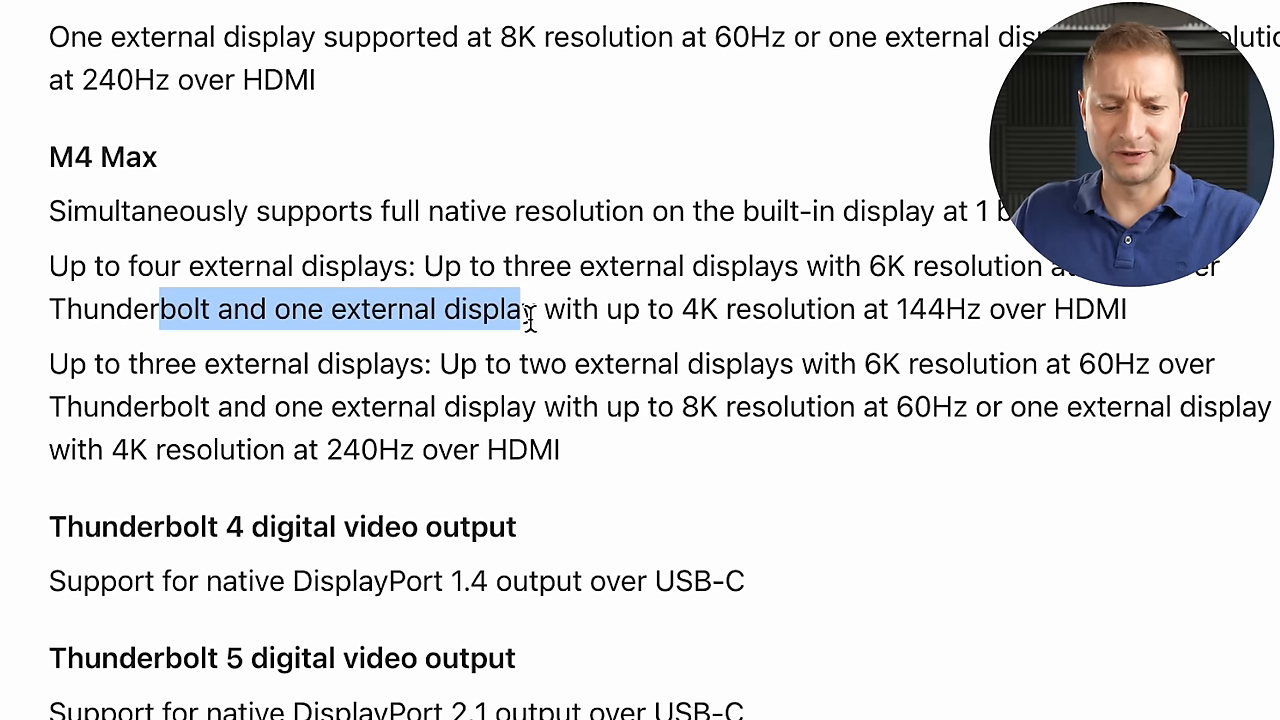
{"action": "left_click", "coordinate": [195, 350]}
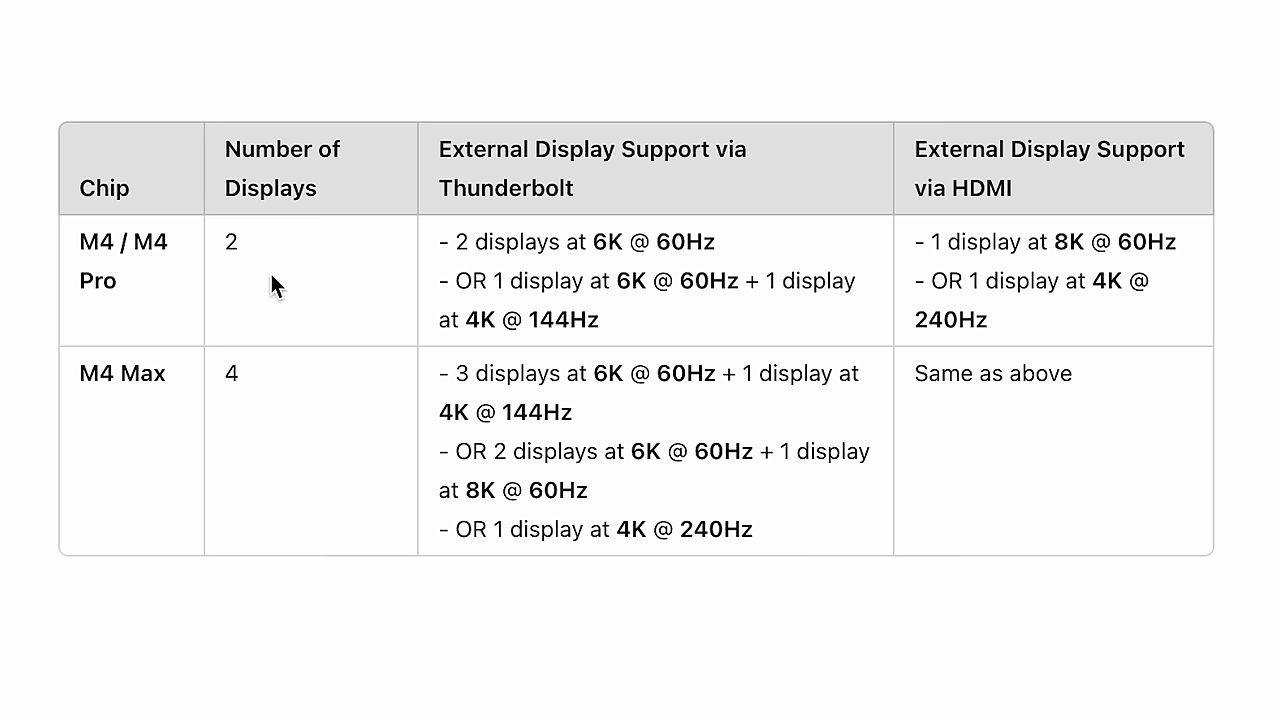
{"action": "mouse_move", "coordinate": [1053, 535]}
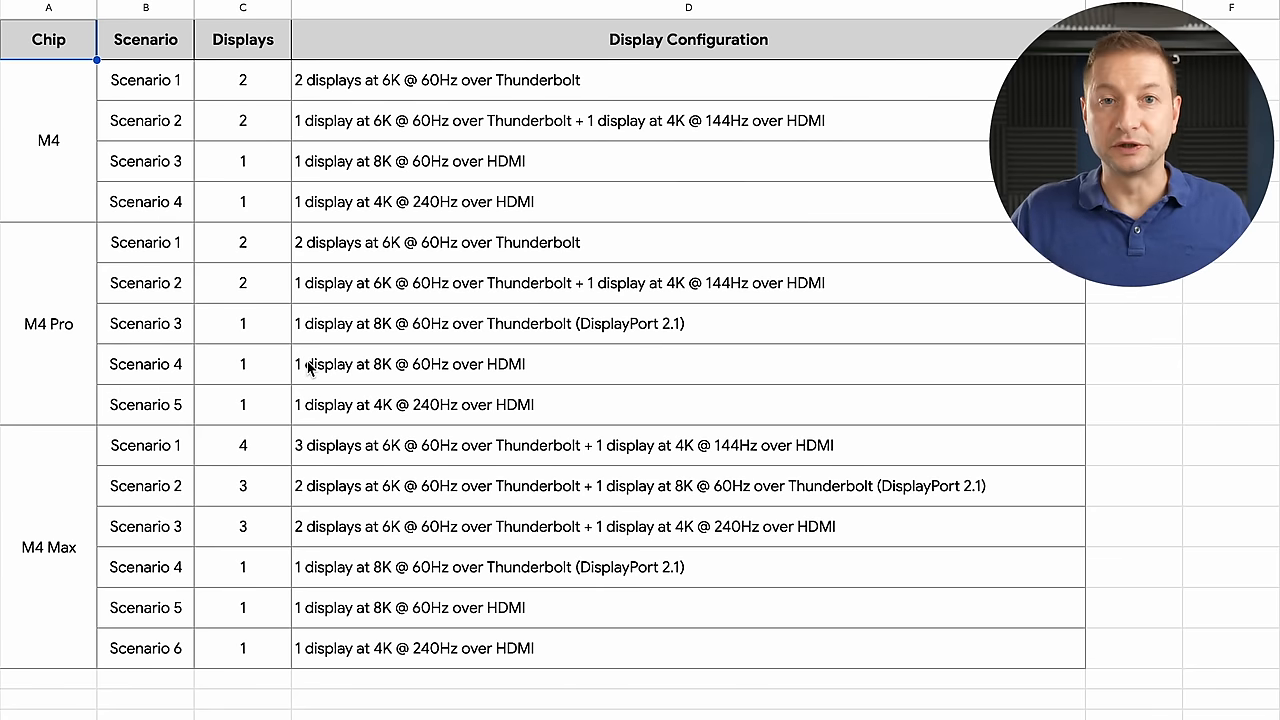
{"action": "left_click", "coordinate": [1133, 323]}
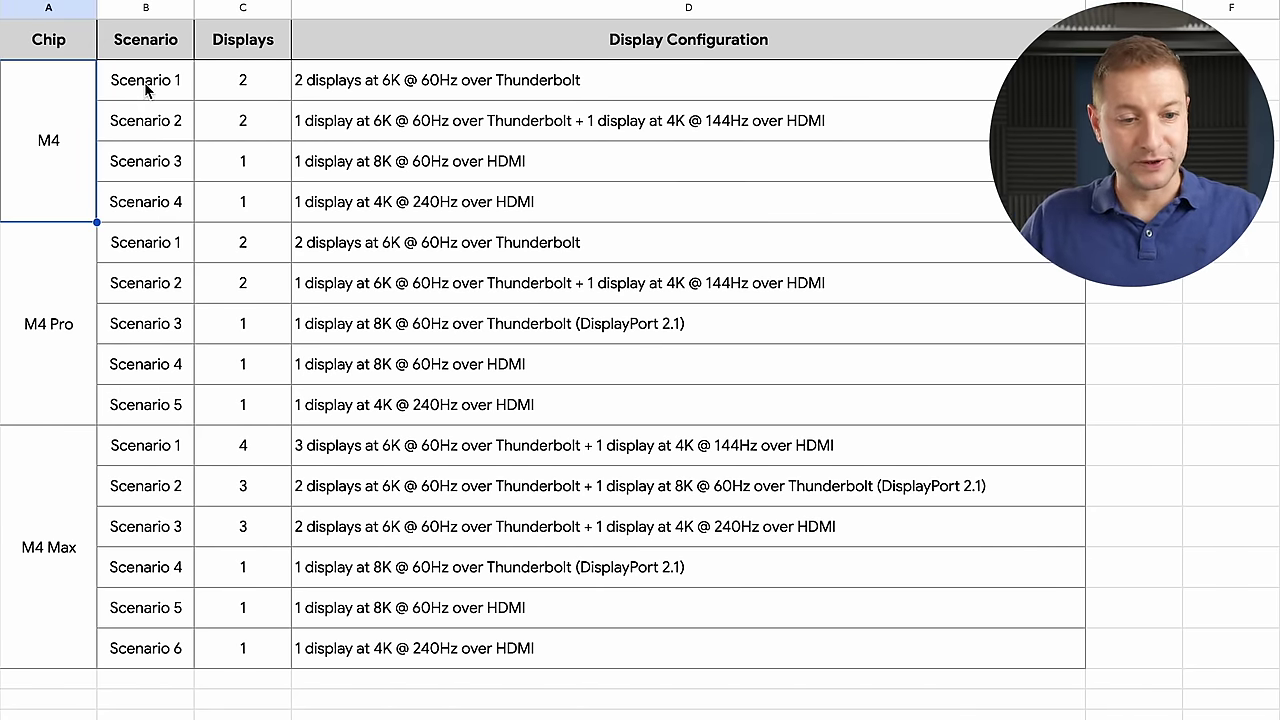
{"action": "left_click", "coordinate": [242, 80]}
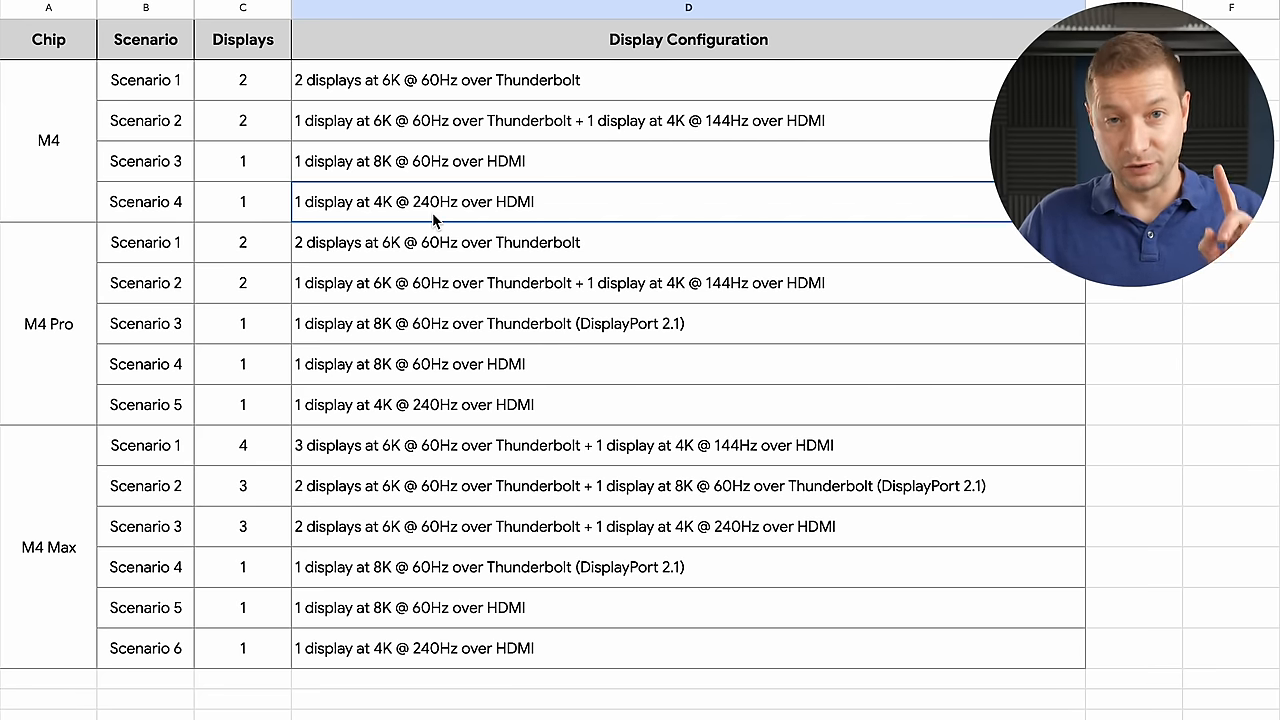
{"action": "mouse_move", "coordinate": [78, 380]}
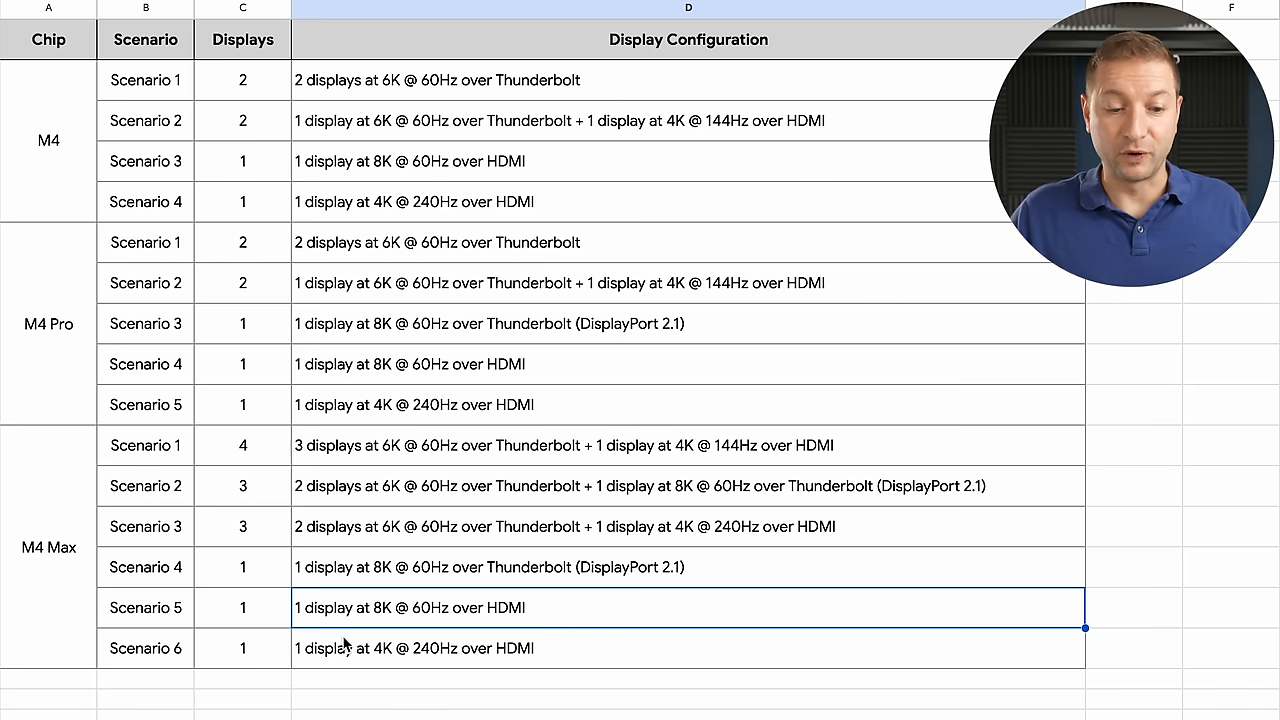
{"action": "mouse_move", "coordinate": [567, 635]}
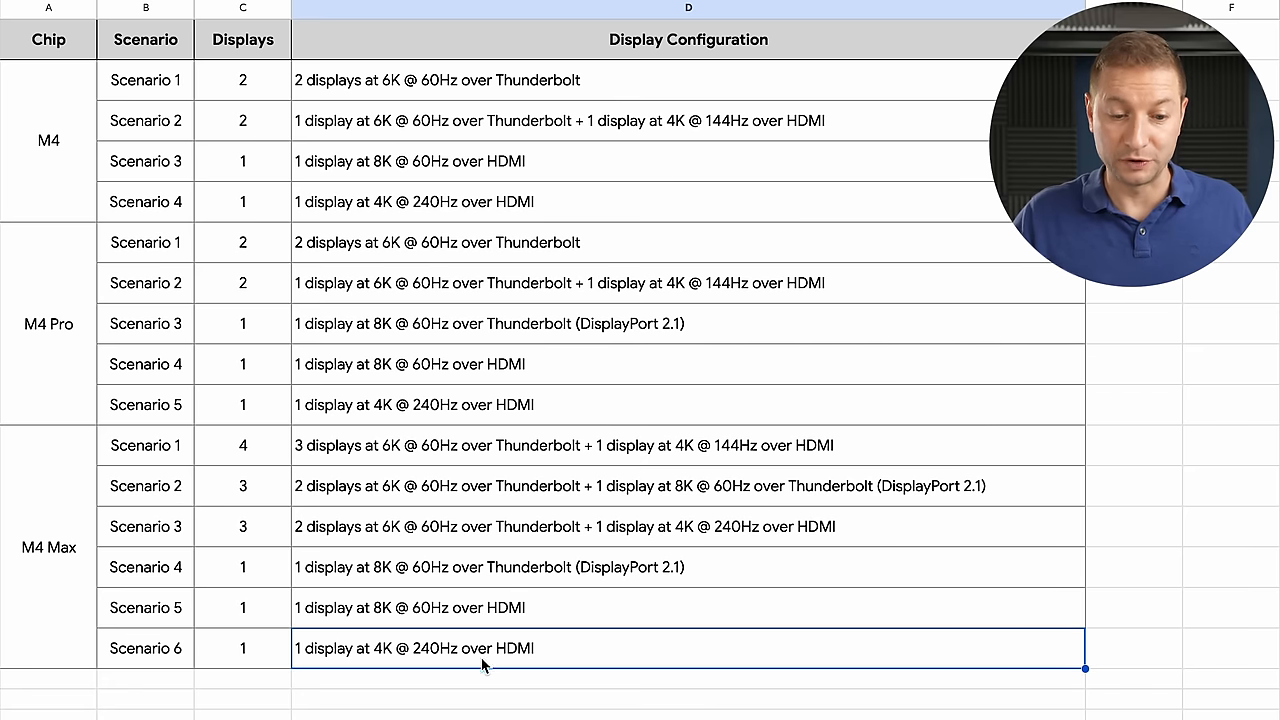
{"action": "left_click", "coordinate": [242, 80]}
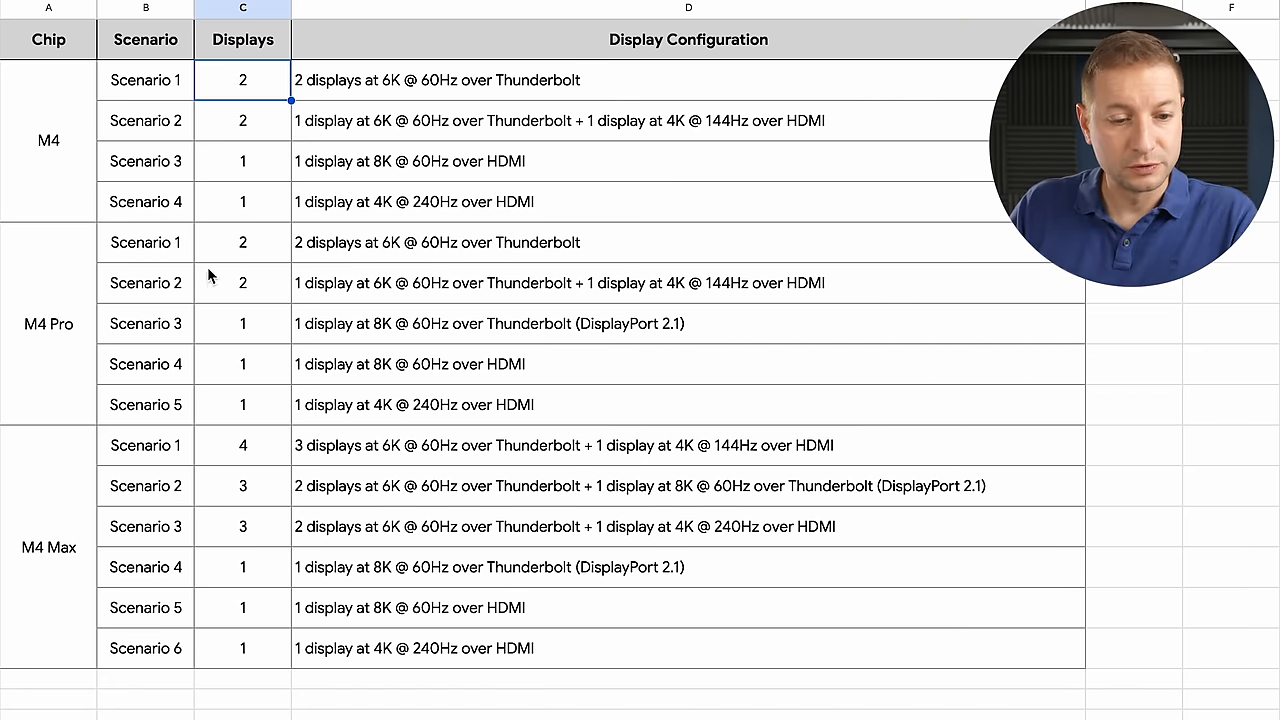
{"action": "left_click", "coordinate": [242, 242]}
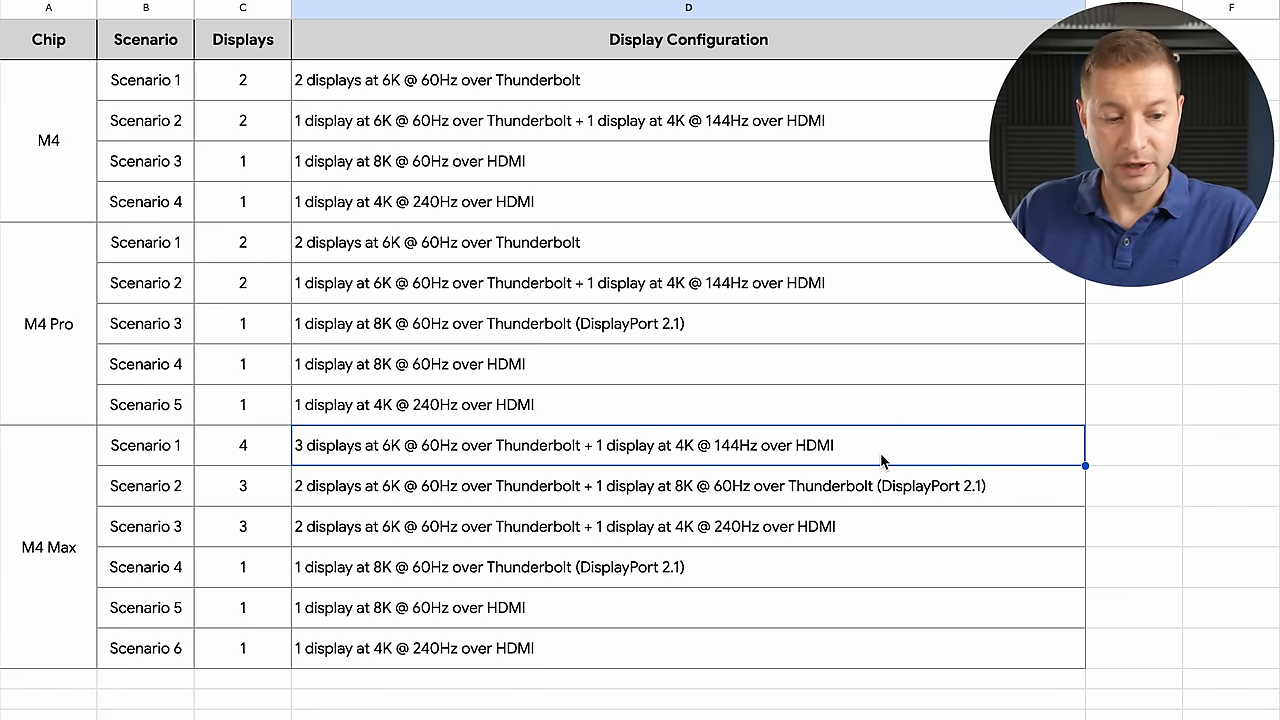
{"action": "mouse_move", "coordinate": [806, 644]}
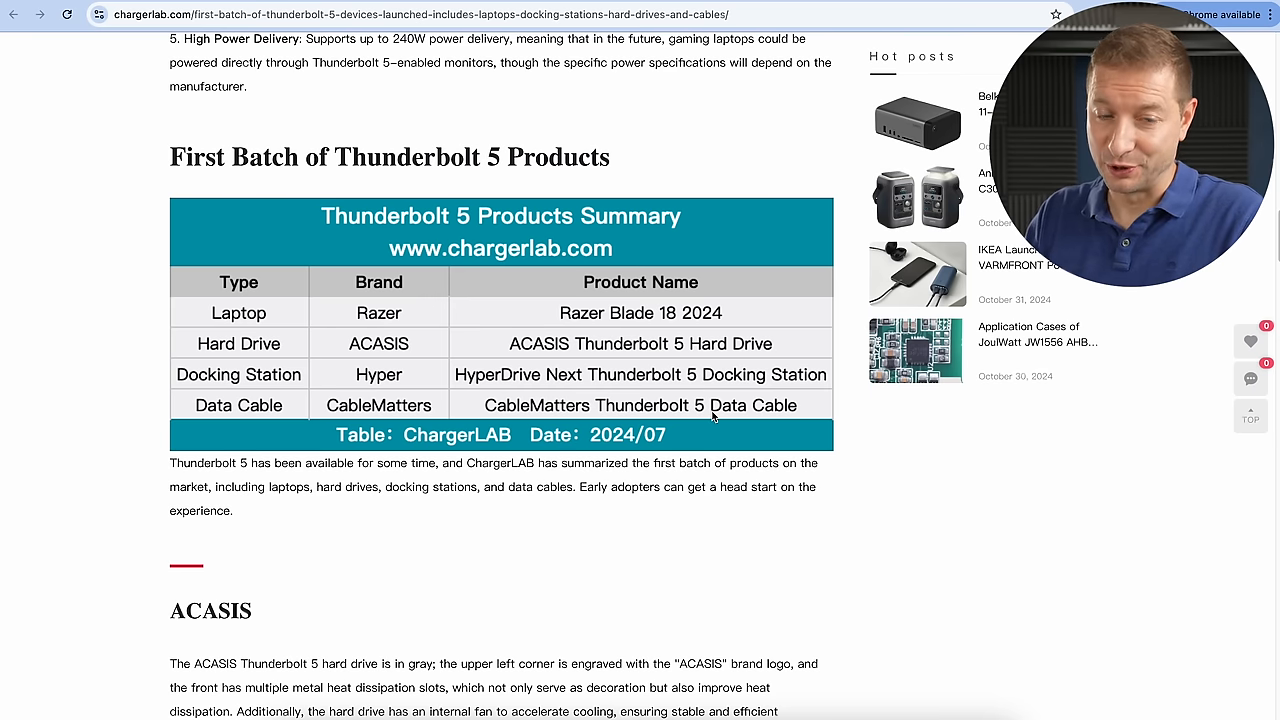
{"action": "mouse_move", "coordinate": [701, 525]}
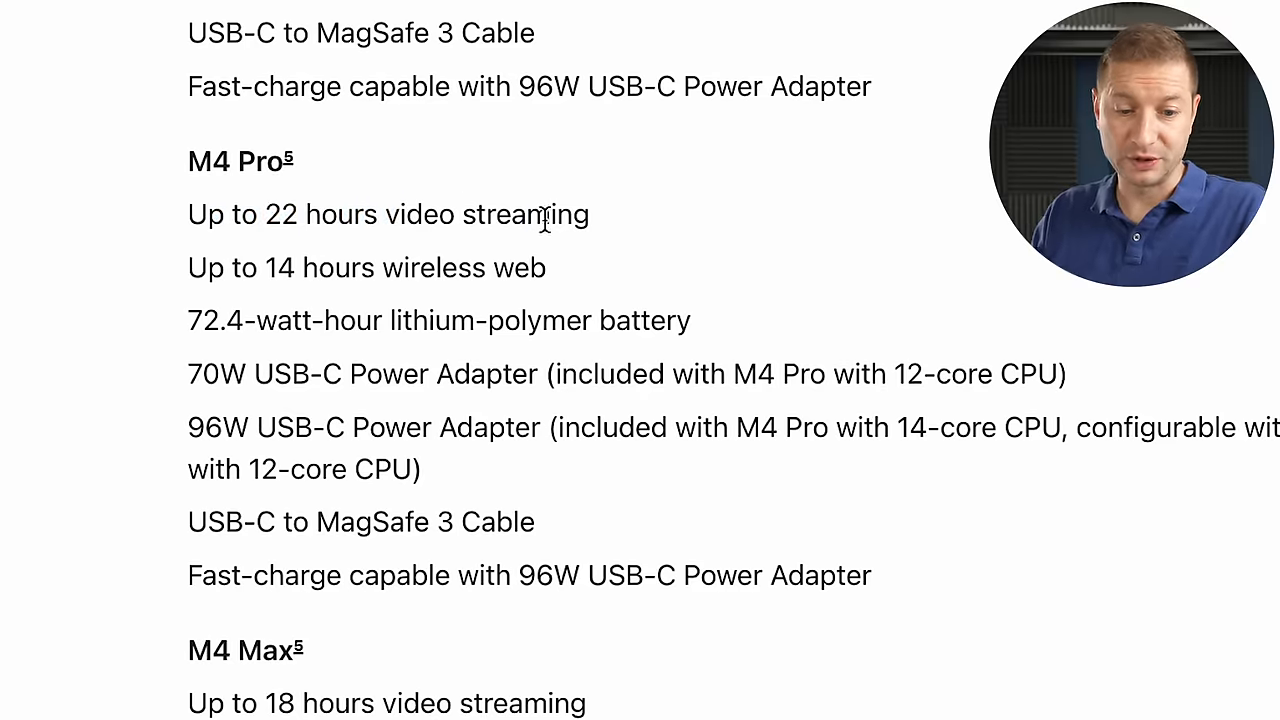
{"action": "mouse_move", "coordinate": [826, 233]}
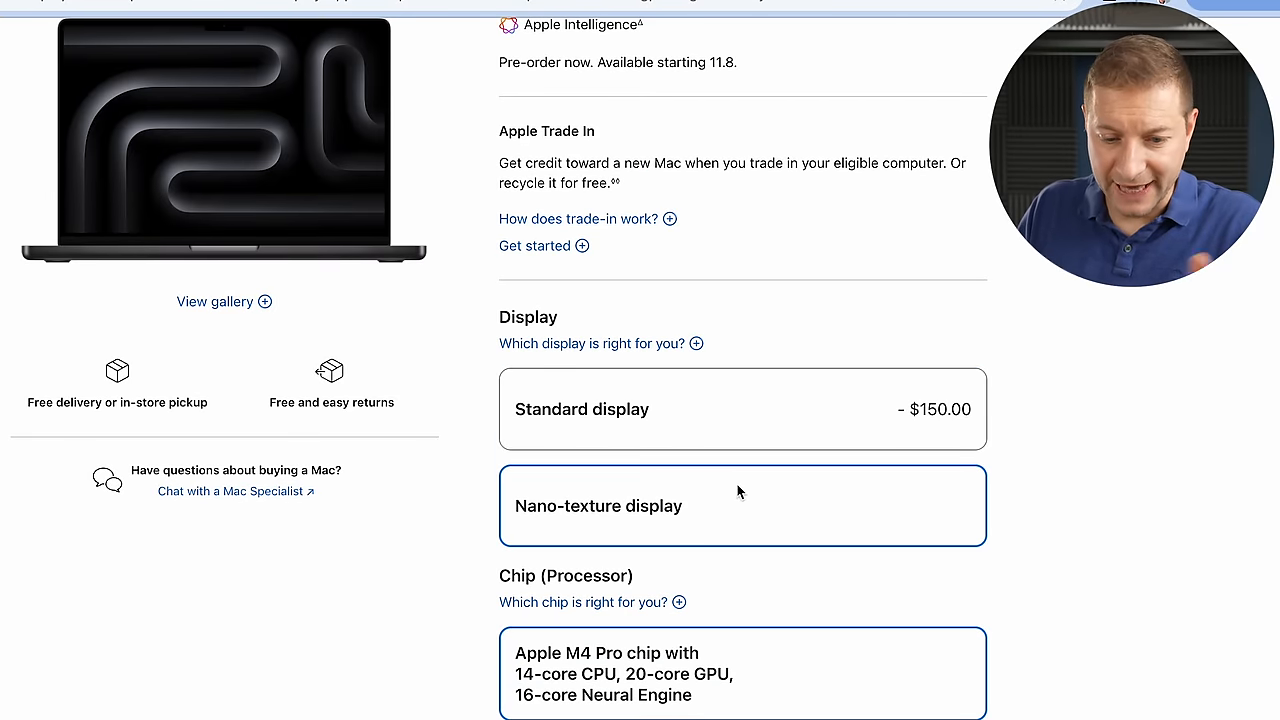
Pick the Standard display instead of nano-texture and scroll toward the Chip (Processor) options.
{"action": "left_click", "coordinate": [742, 409]}
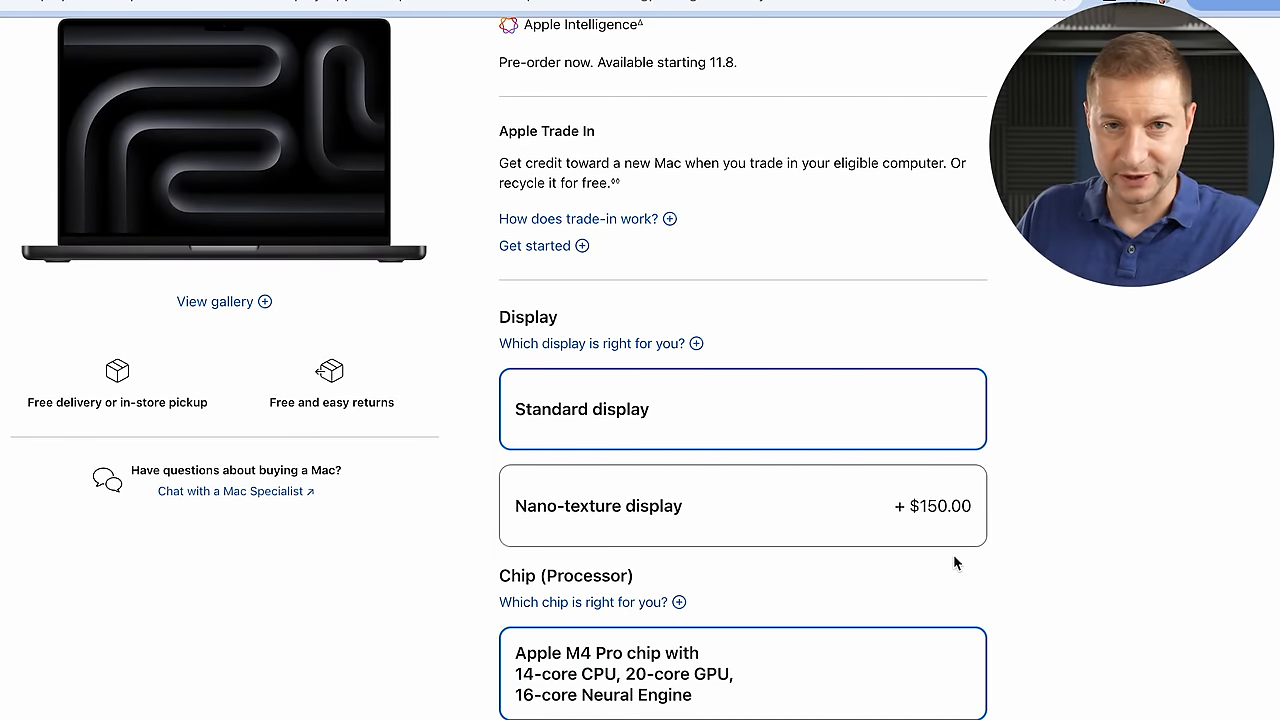
{"action": "scroll", "scroll_direction": "down", "scroll_amount": 3}
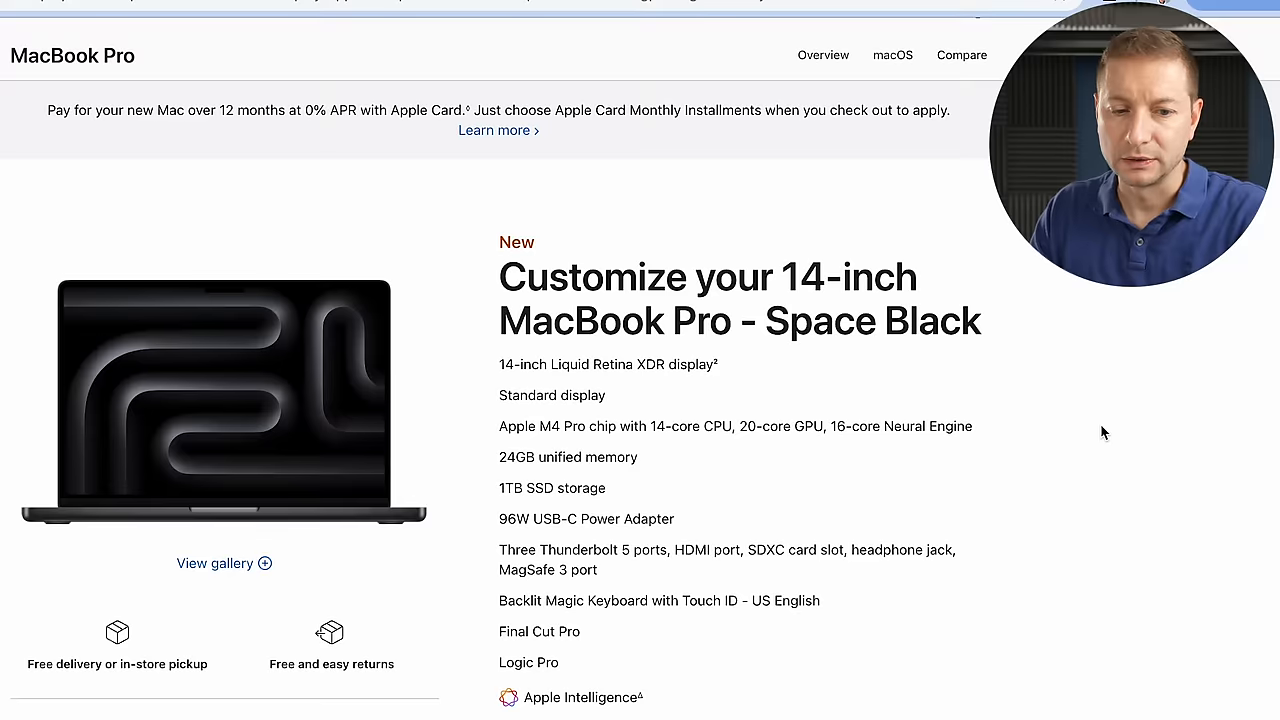
{"action": "scroll", "scroll_direction": "down", "scroll_amount": 3}
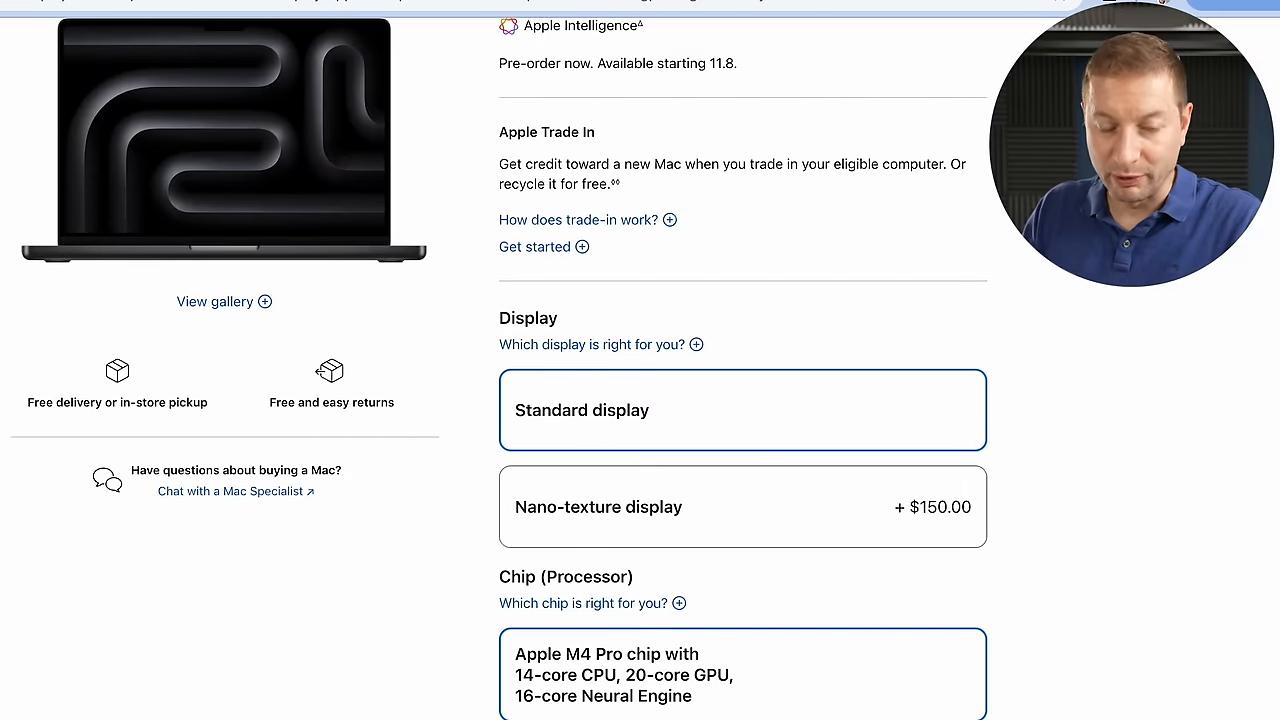
{"action": "scroll", "scroll_direction": "down", "scroll_amount": 3}
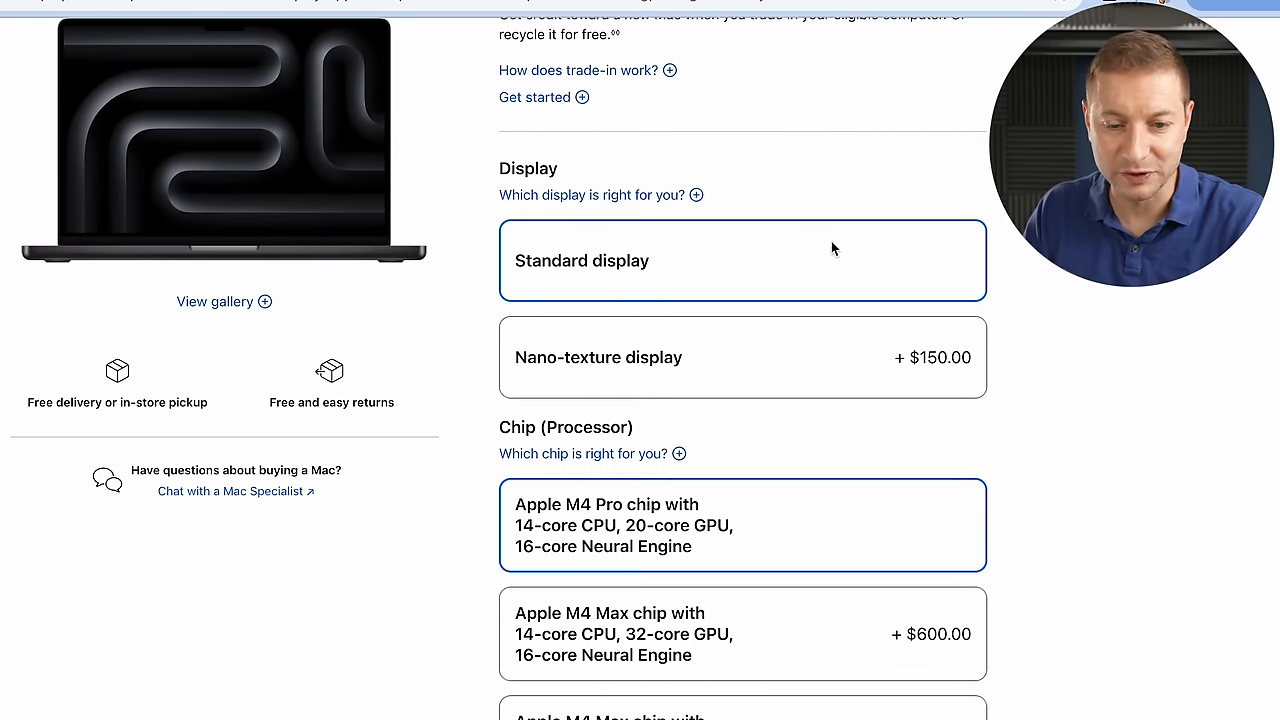
{"action": "left_click", "coordinate": [742, 357]}
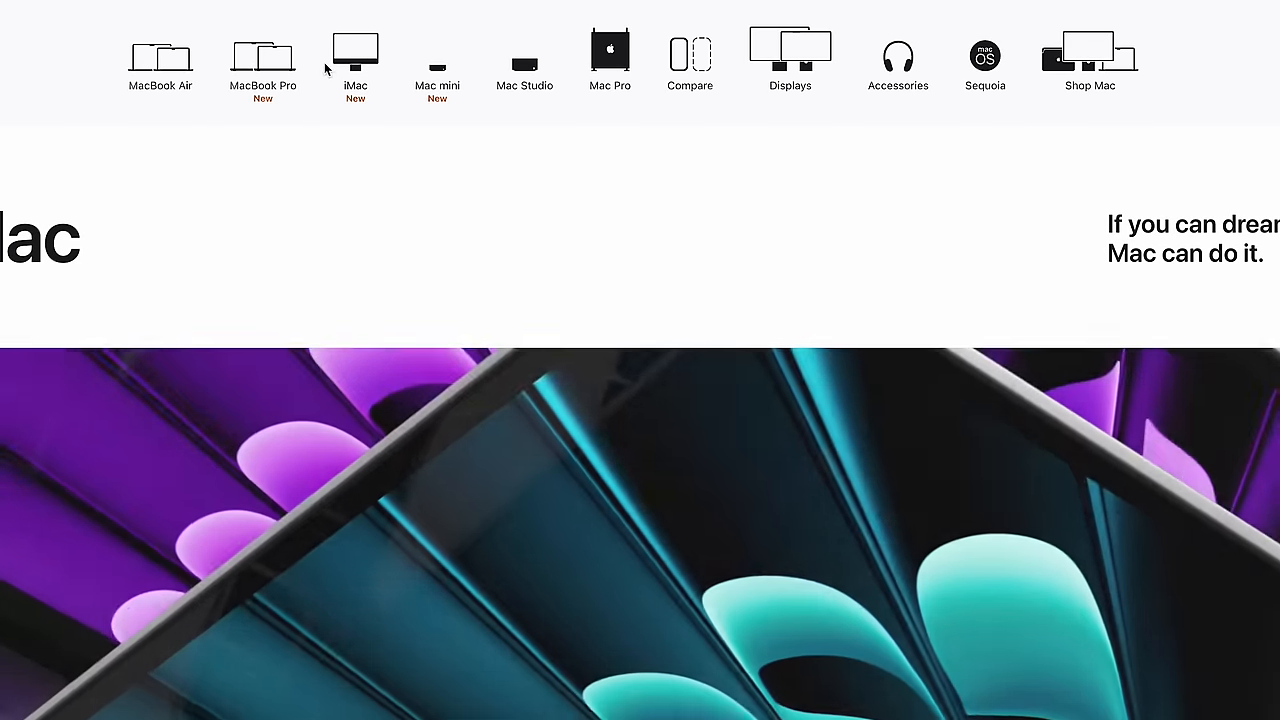
Filter to 16-inch M4 Max models and select the 16-core CPU, 40-core GPU one.
{"action": "left_click", "coordinate": [262, 50]}
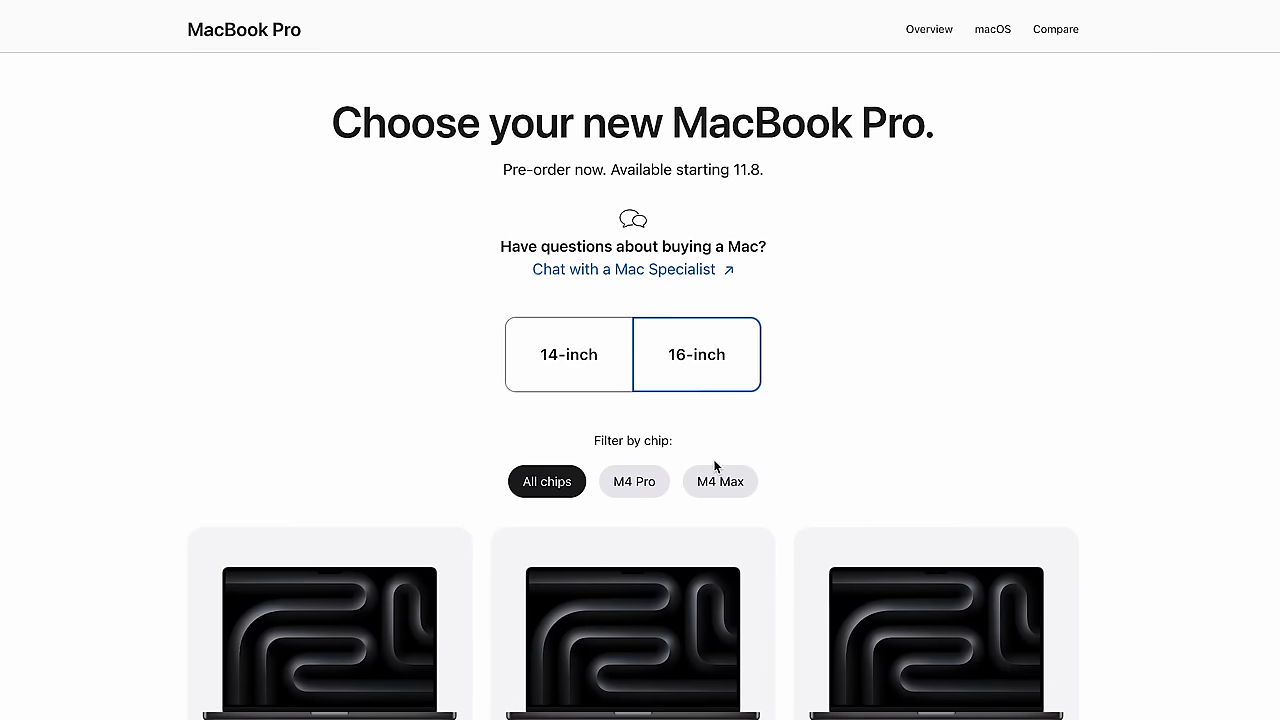
{"action": "left_click", "coordinate": [720, 481]}
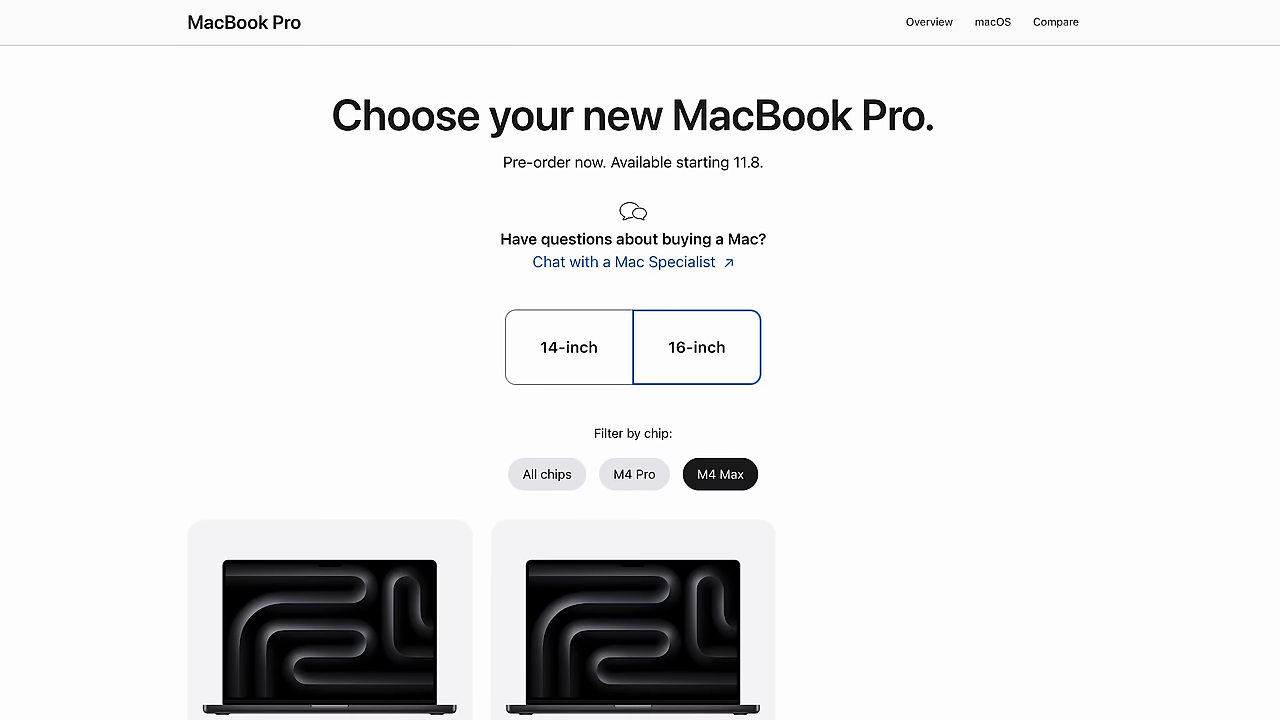
{"action": "scroll", "scroll_direction": "down", "scroll_amount": 3}
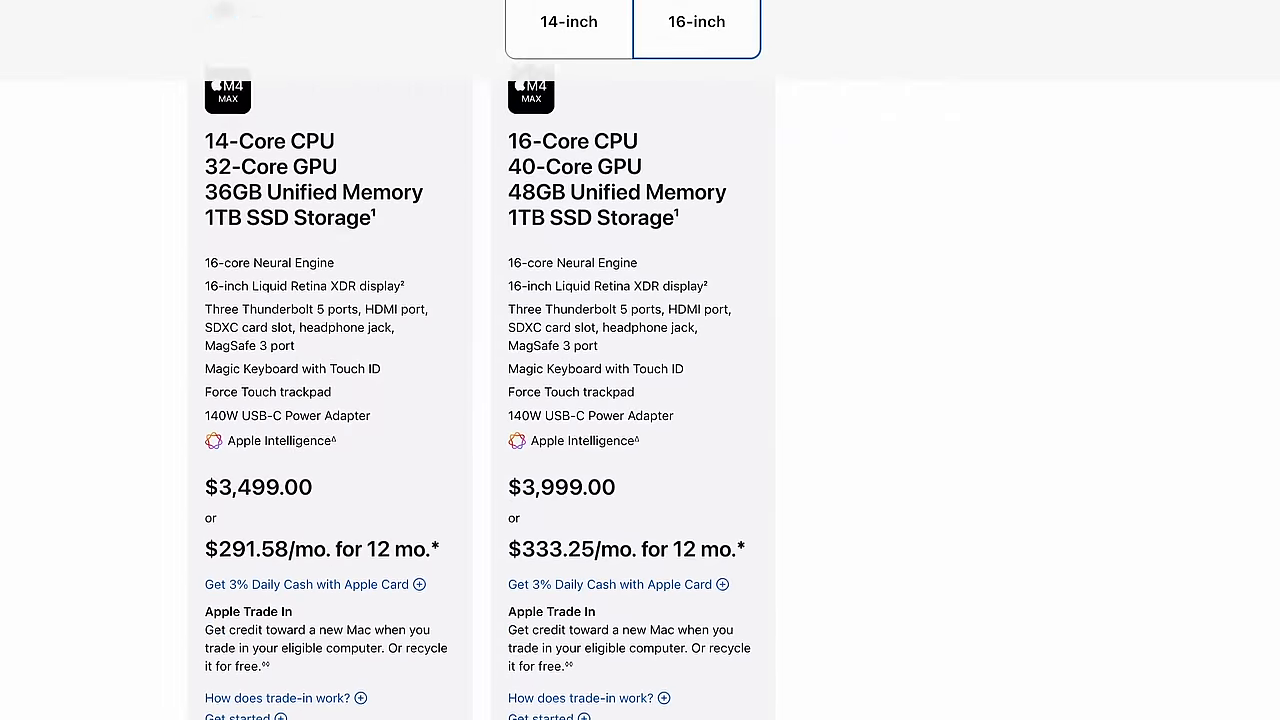
{"action": "scroll", "scroll_direction": "down", "scroll_amount": 3}
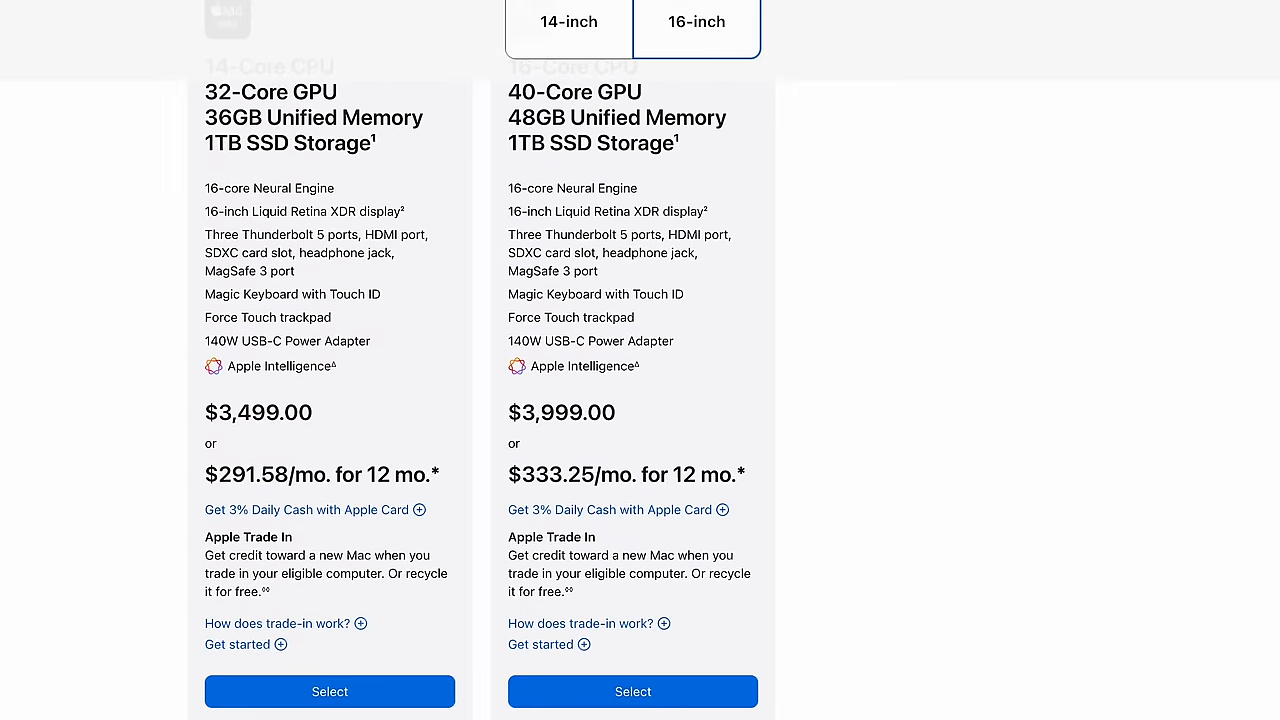
{"action": "mouse_move", "coordinate": [650, 696]}
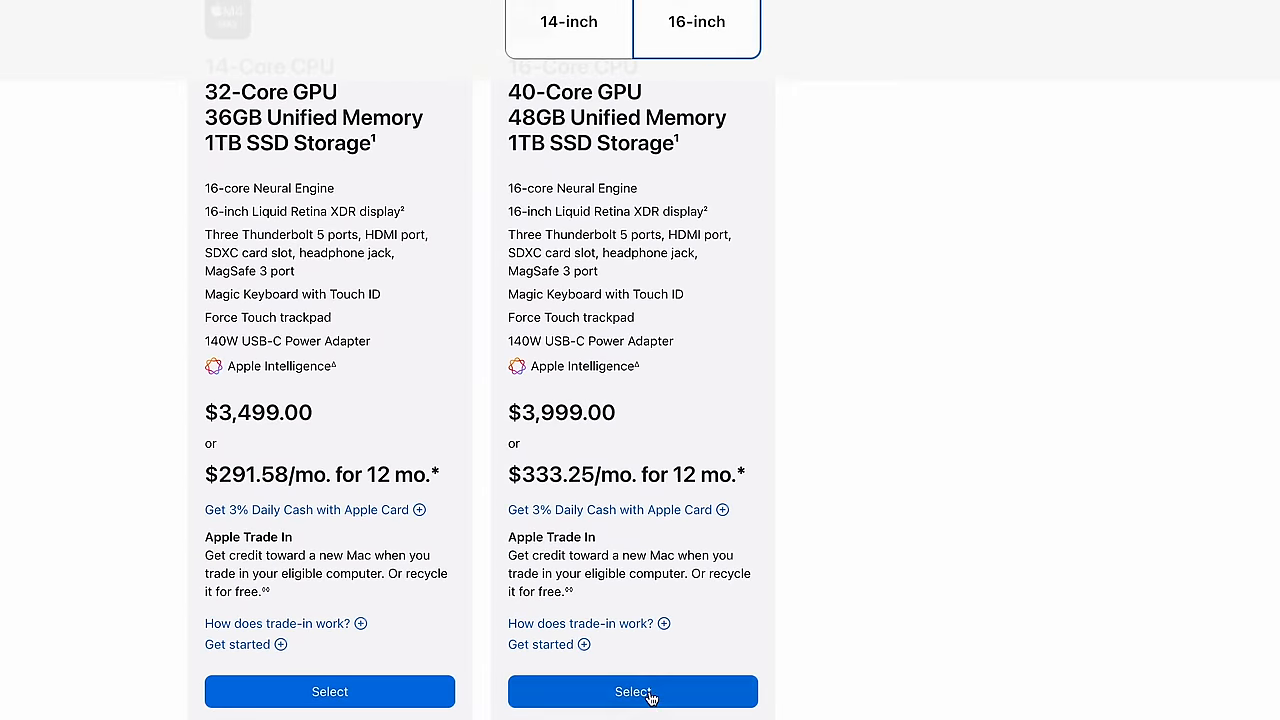
{"action": "left_click", "coordinate": [629, 691]}
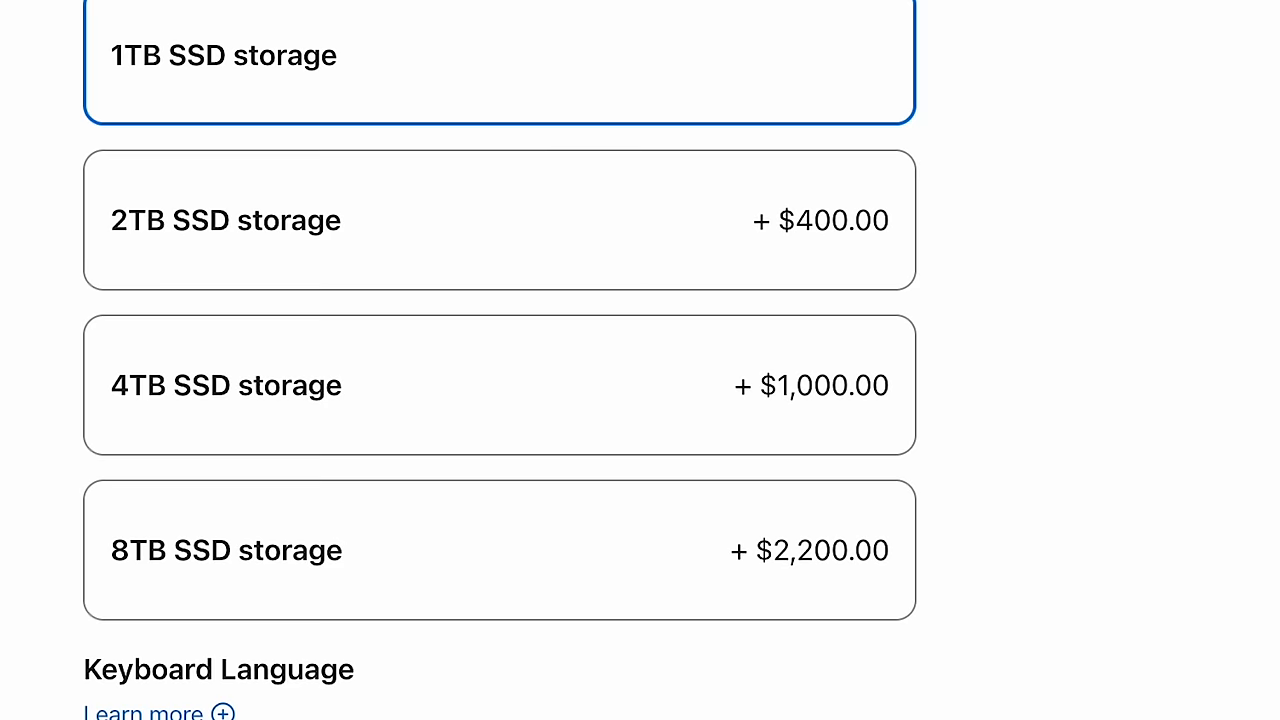
Select the 4TB SSD storage option for the 16-inch M4 Max.
{"action": "left_click", "coordinate": [498, 385]}
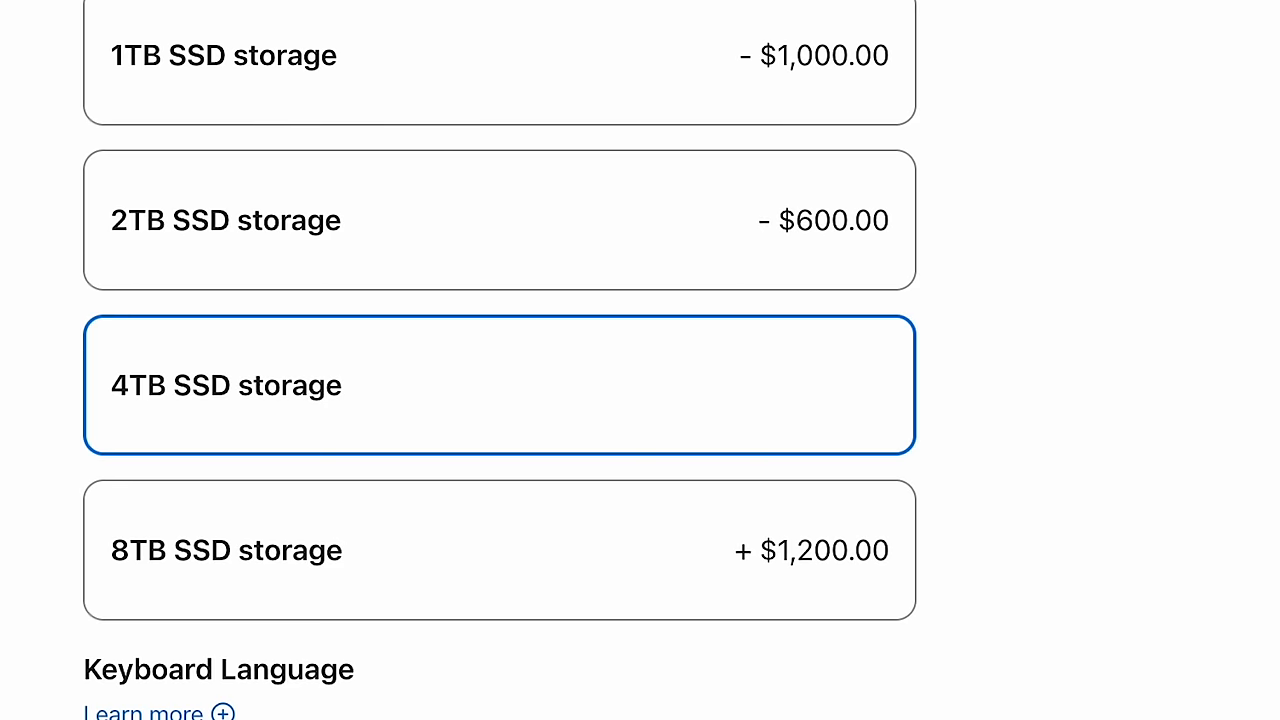